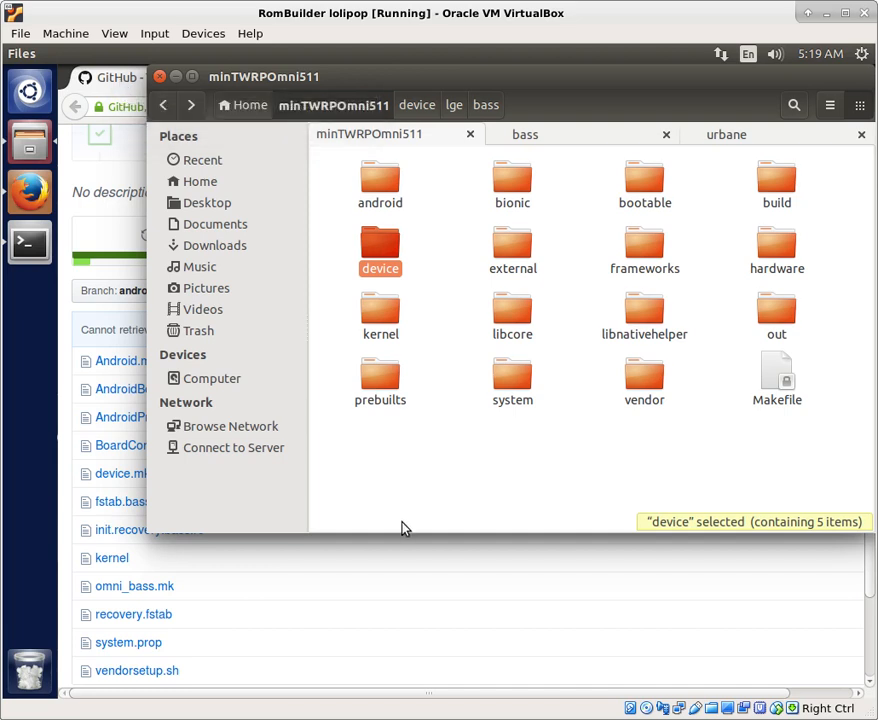
{"action": "mouse_move", "coordinate": [136, 88]}
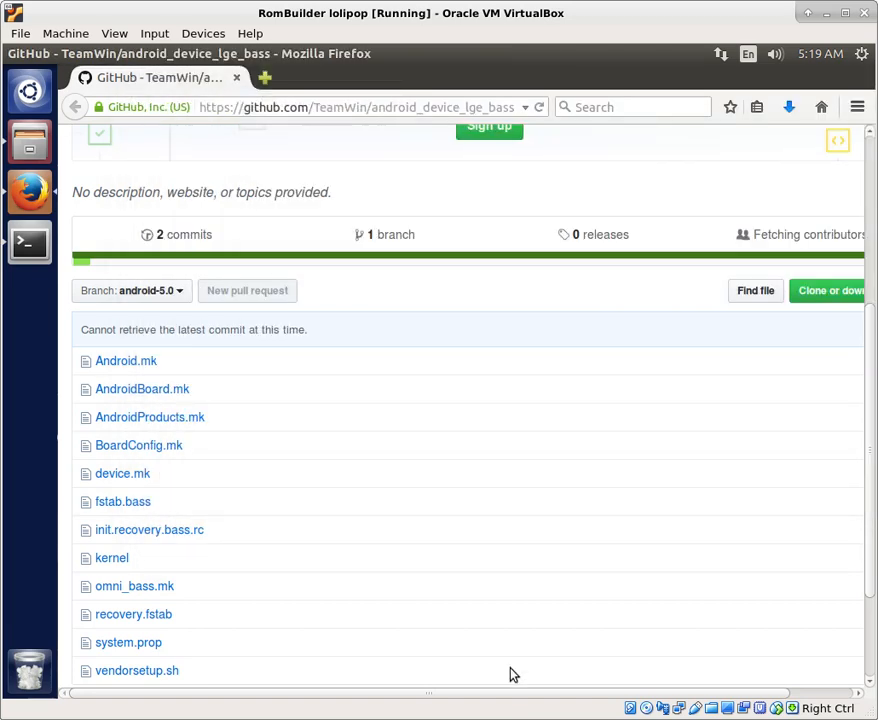
Scroll through the android_device_lge_bass repository file list to review its contents
{"action": "scroll", "scroll_direction": "up", "scroll_amount": 3}
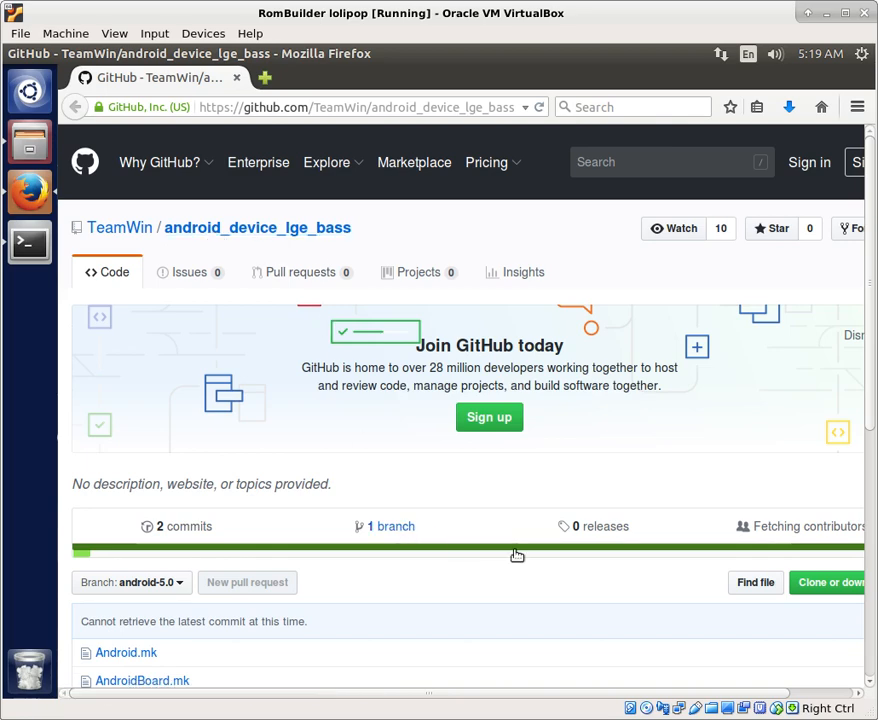
{"action": "scroll", "scroll_direction": "down", "scroll_amount": 3}
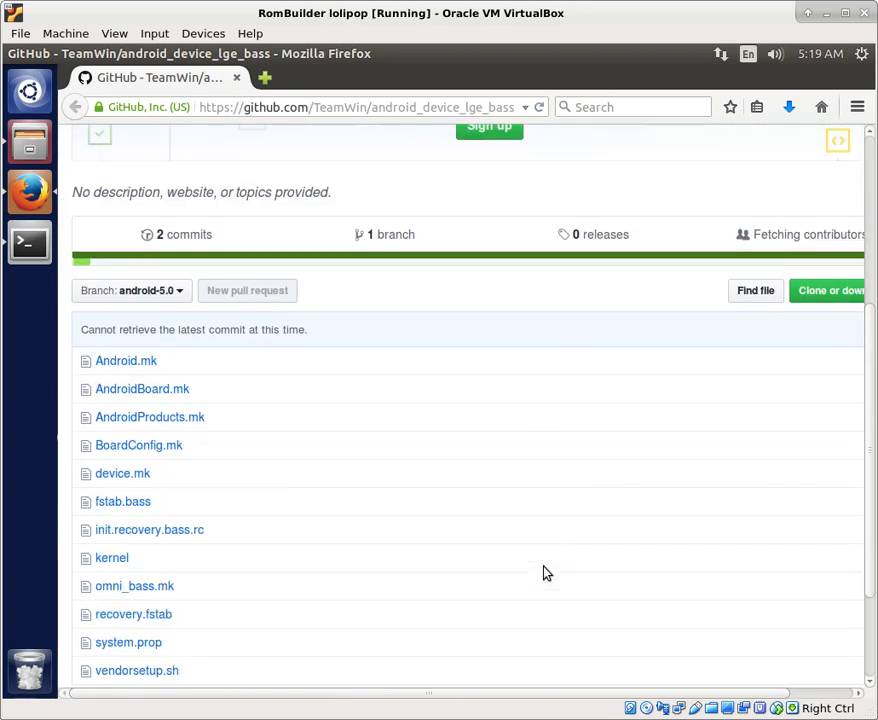
{"action": "mouse_move", "coordinate": [482, 556]}
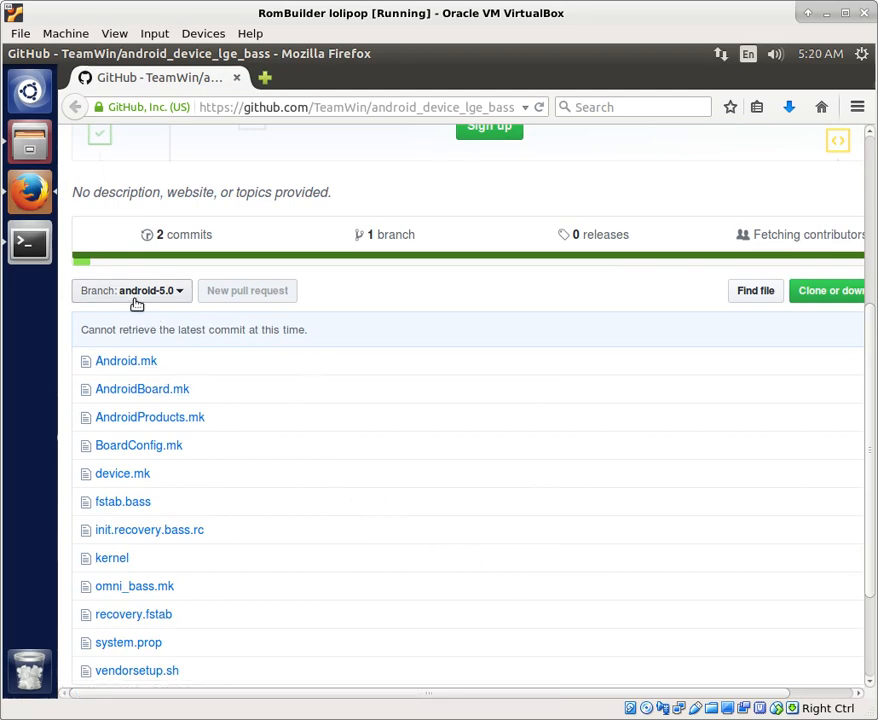
{"action": "scroll", "scroll_direction": "down", "scroll_amount": 3}
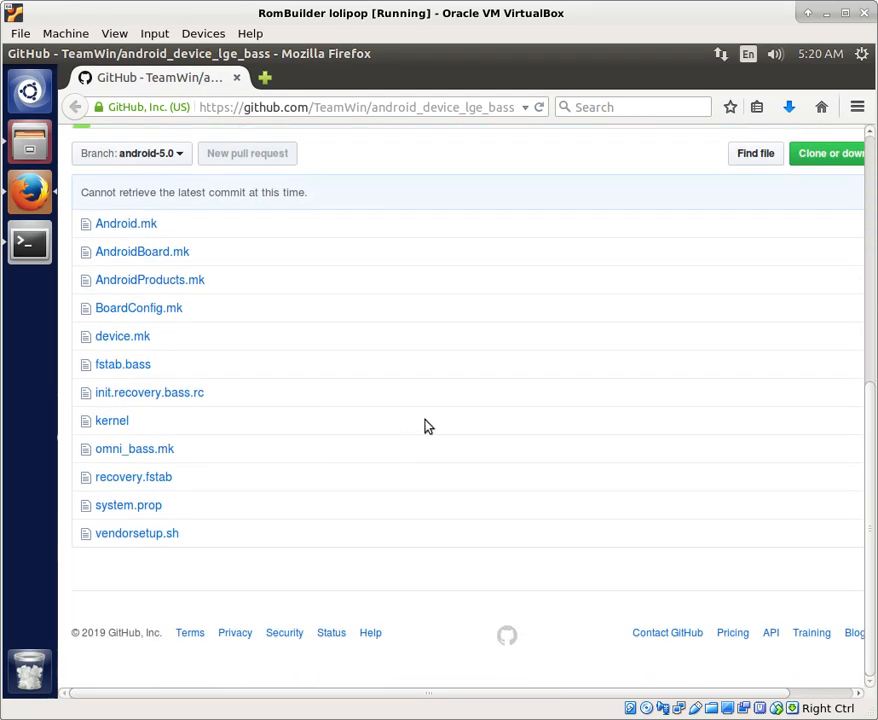
{"action": "scroll", "scroll_direction": "up", "scroll_amount": 3}
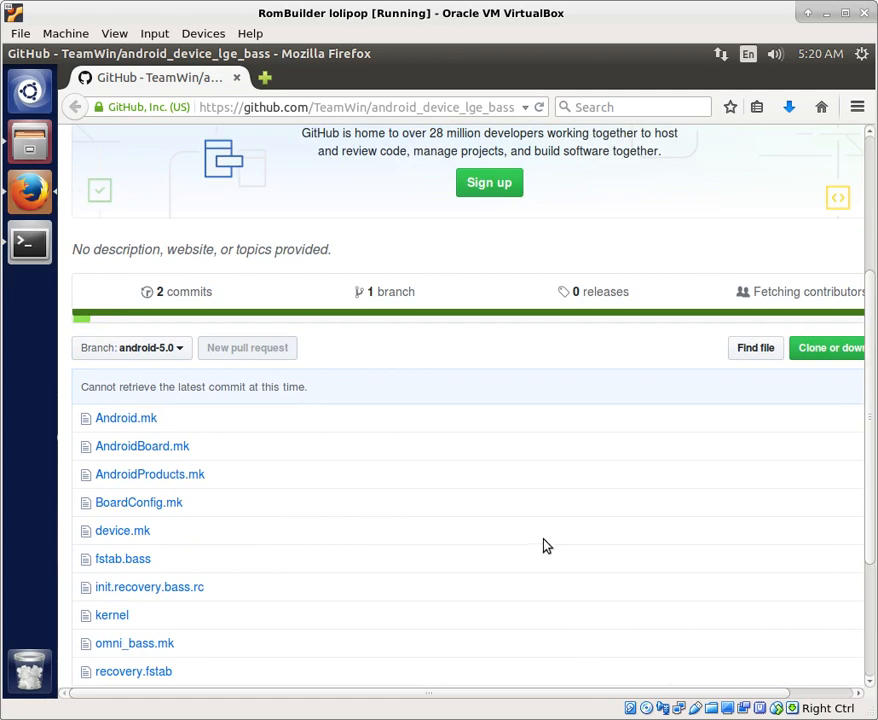
{"action": "scroll", "scroll_direction": "down", "scroll_amount": 3}
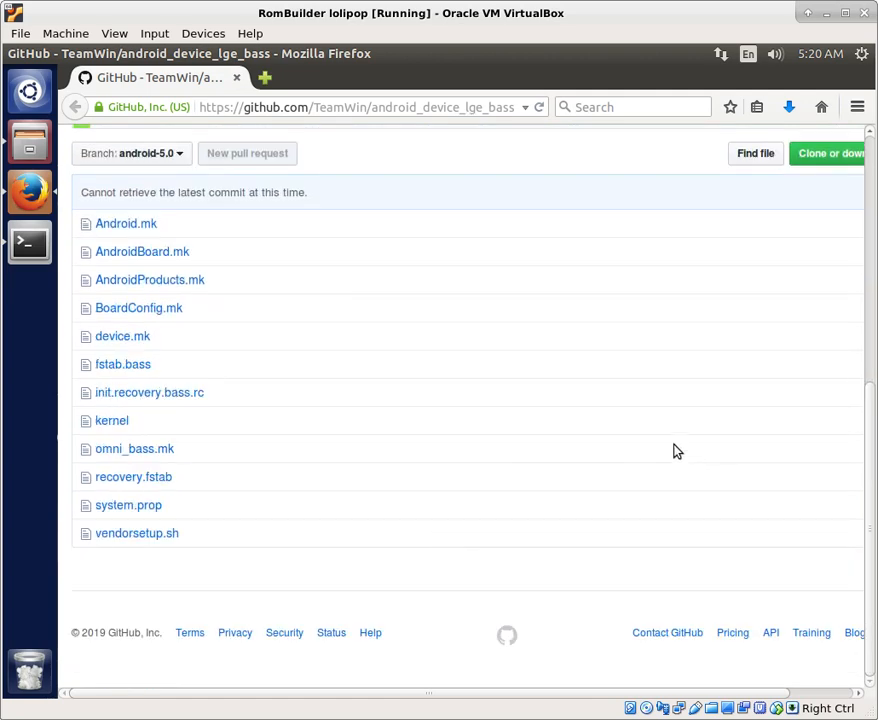
{"action": "scroll", "scroll_direction": "up", "scroll_amount": 3}
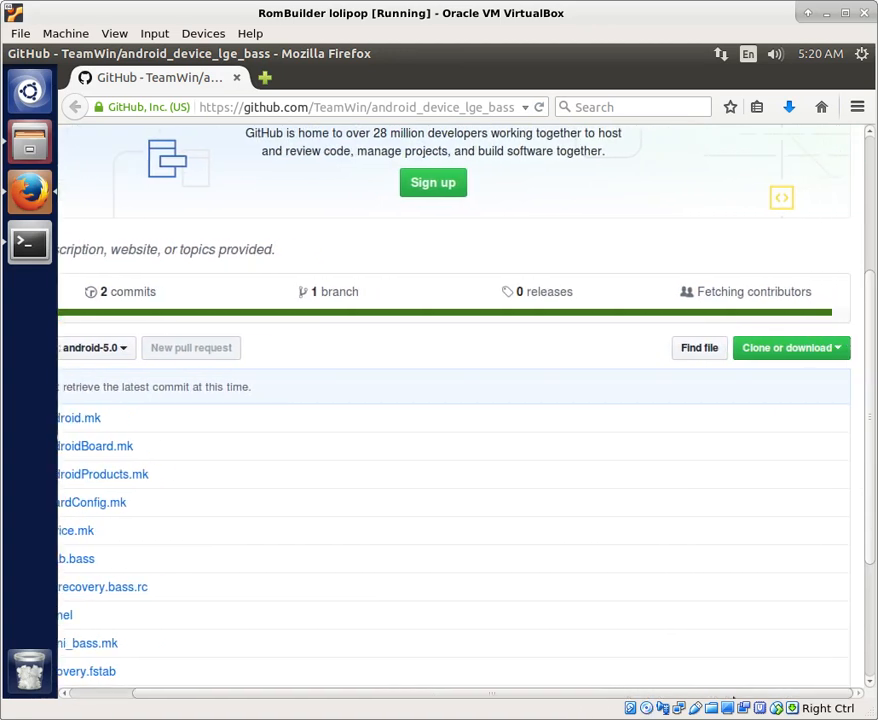
Reveal the repository's HTTPS clone URL and Download ZIP options
{"action": "left_click", "coordinate": [788, 348]}
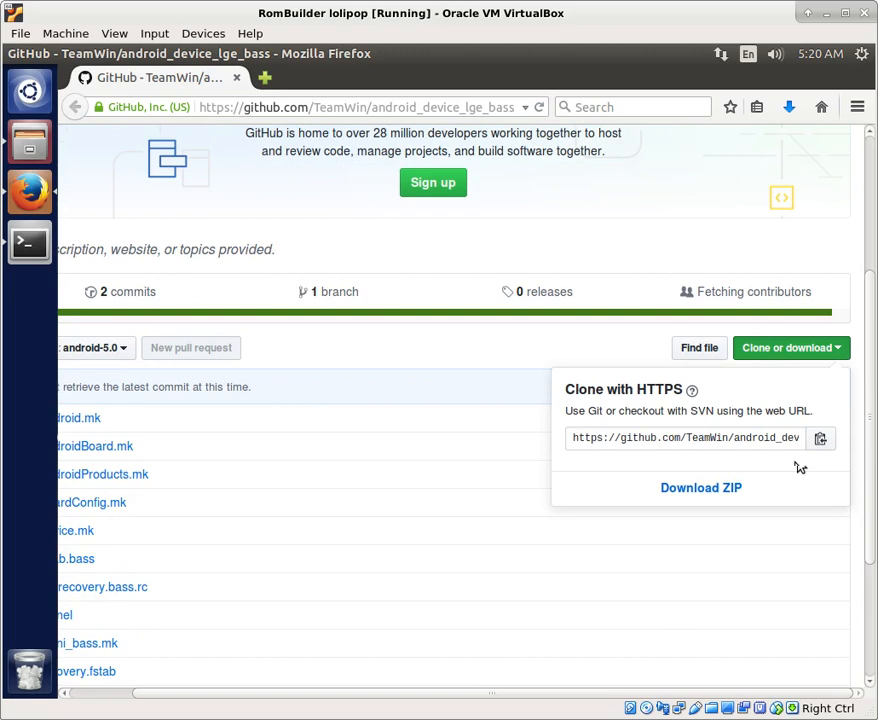
{"action": "left_click", "coordinate": [440, 350]}
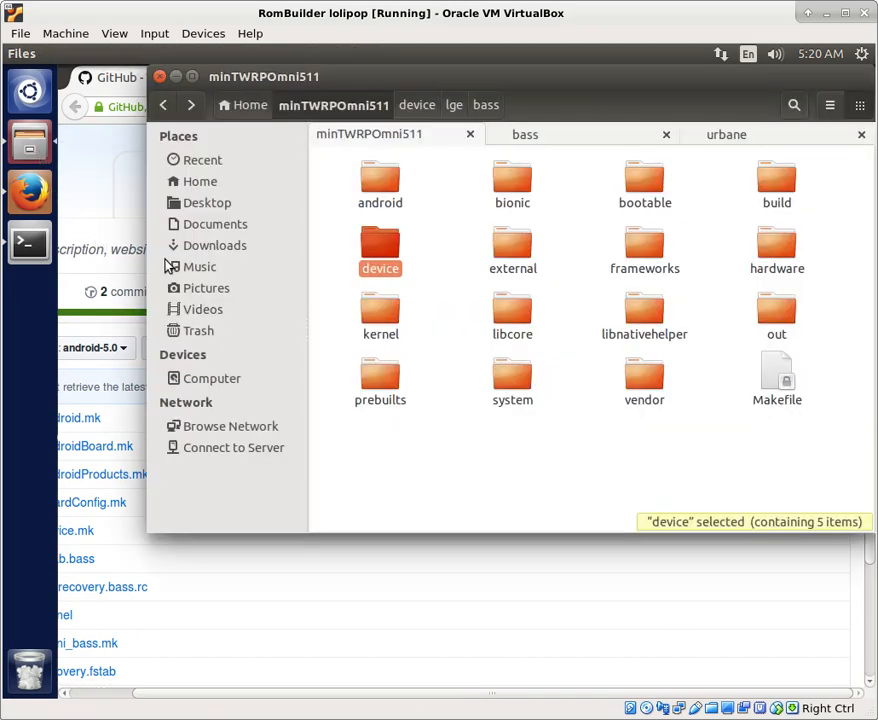
Bring up the top-level folders of the minTWRPOmni511 source tree in a second Nautilus tab
{"action": "left_click", "coordinate": [214, 244]}
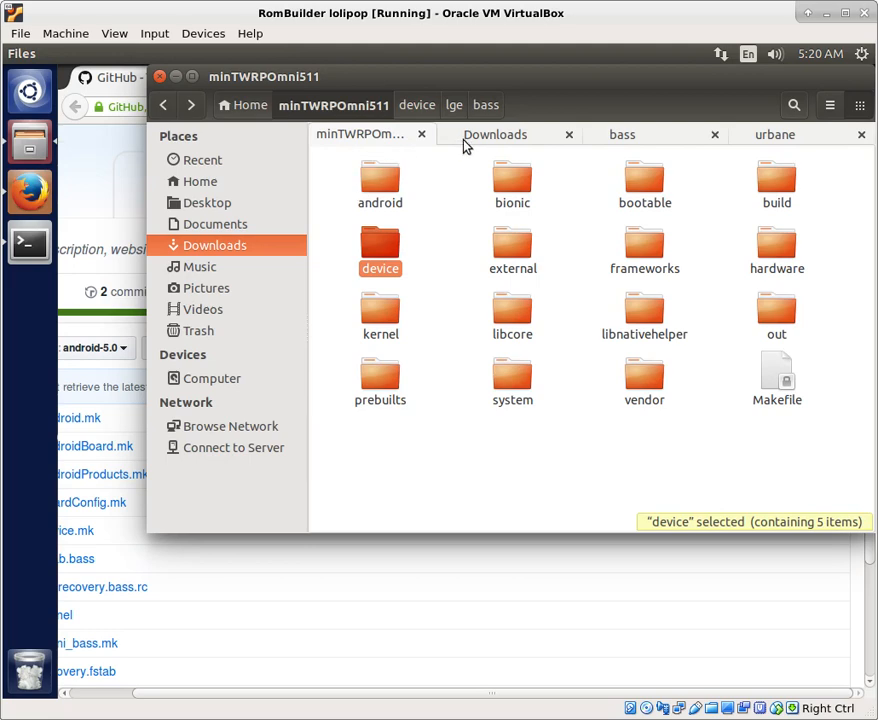
{"action": "left_click", "coordinate": [494, 134]}
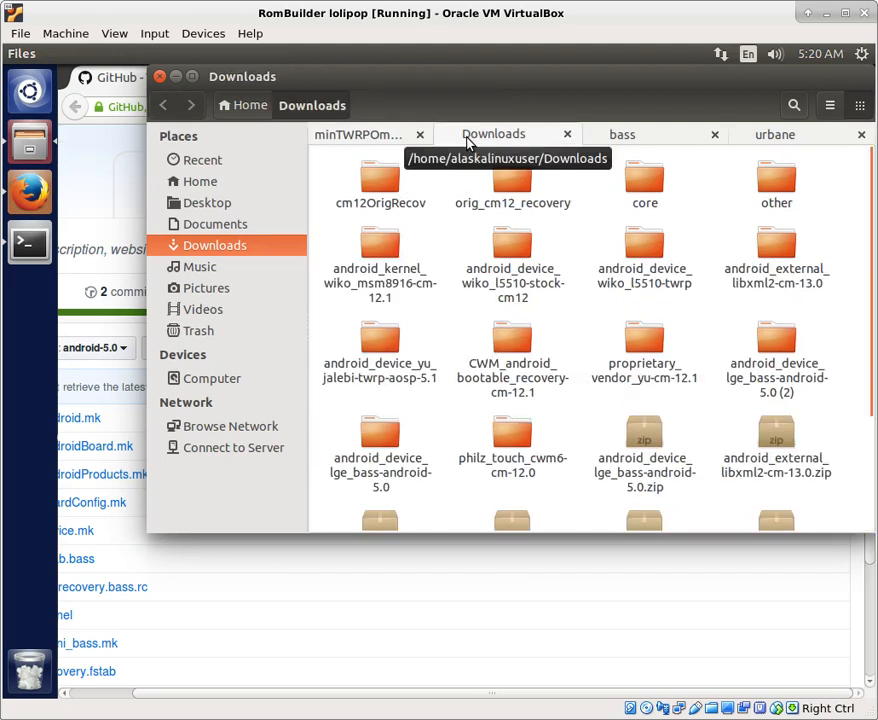
{"action": "mouse_move", "coordinate": [228, 210]}
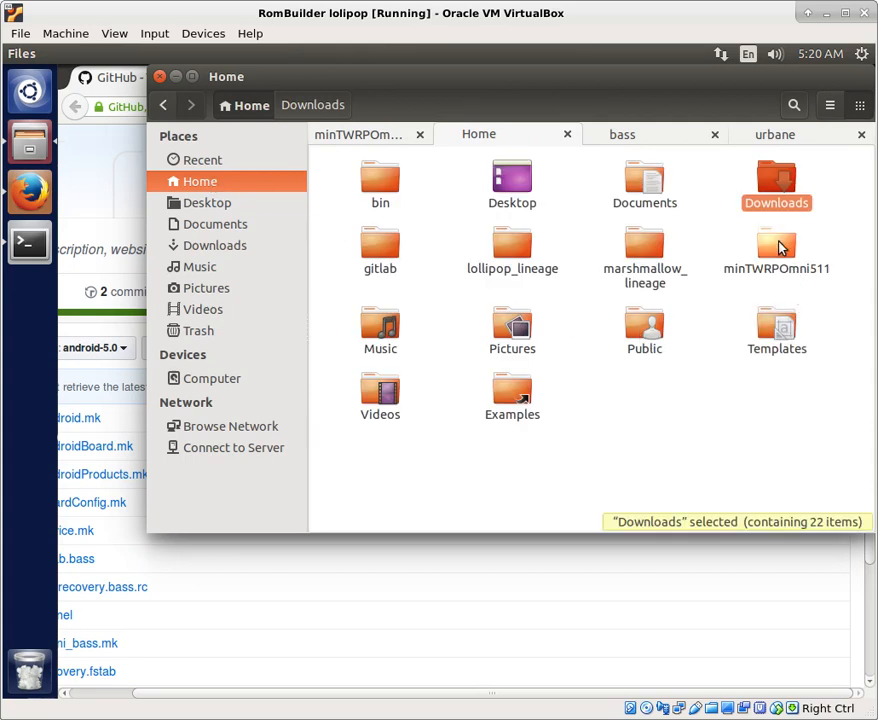
{"action": "double_click", "coordinate": [776, 244]}
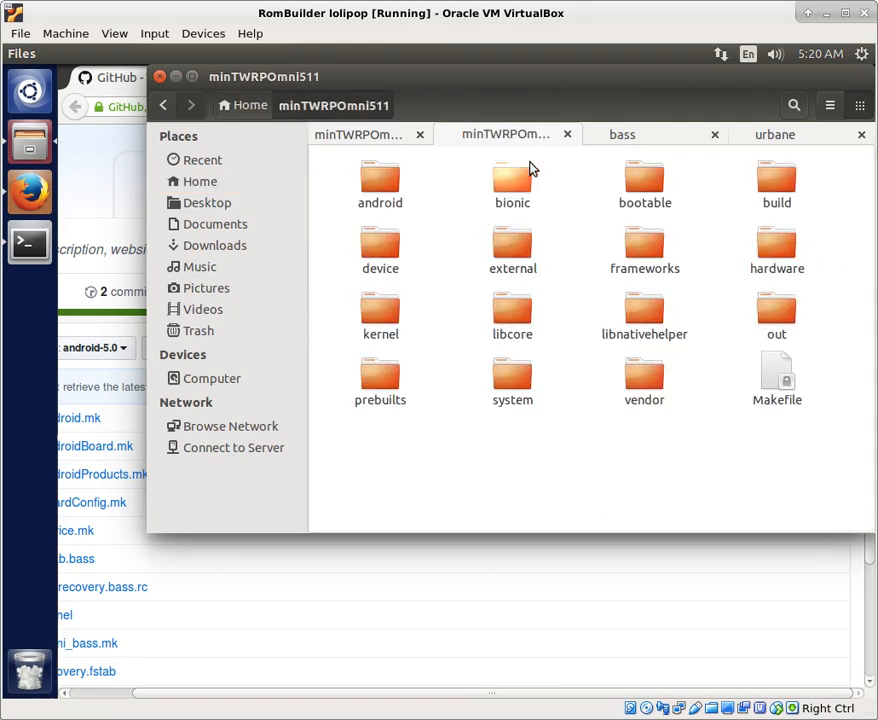
{"action": "mouse_move", "coordinate": [568, 134]}
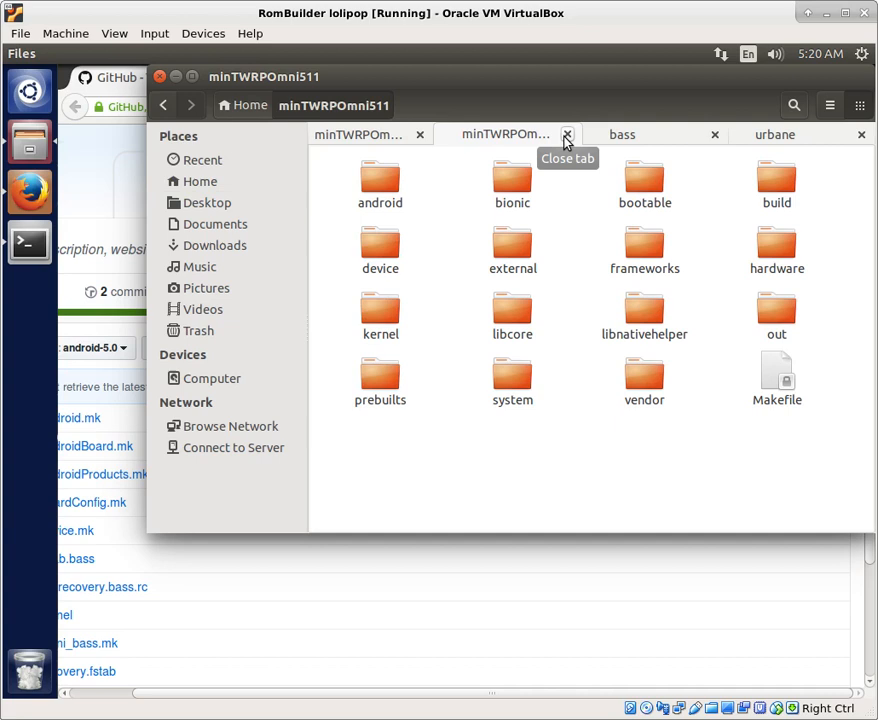
{"action": "mouse_move", "coordinate": [464, 184]}
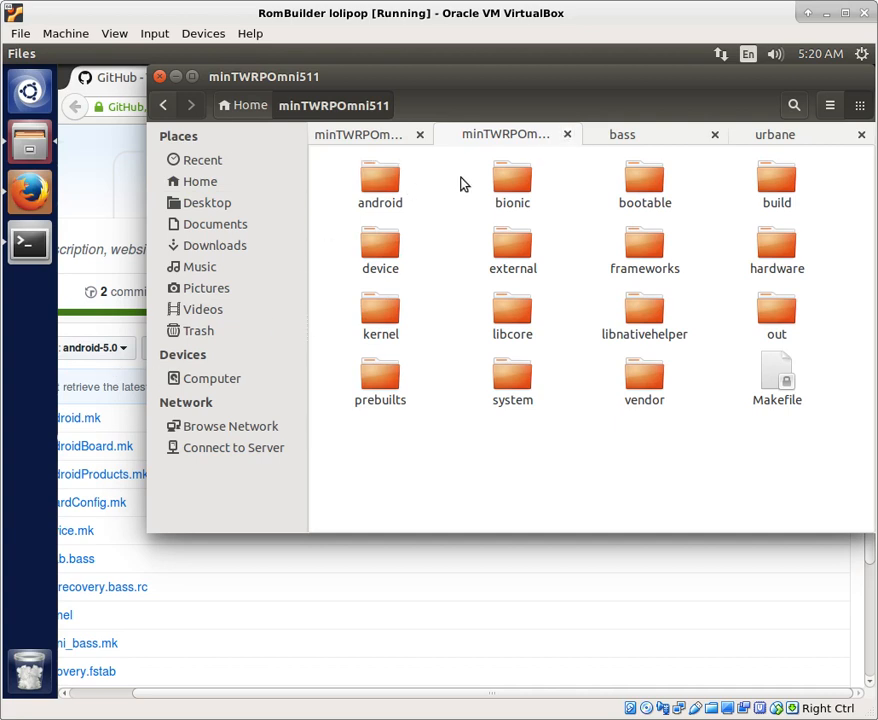
{"action": "mouse_move", "coordinate": [568, 134]}
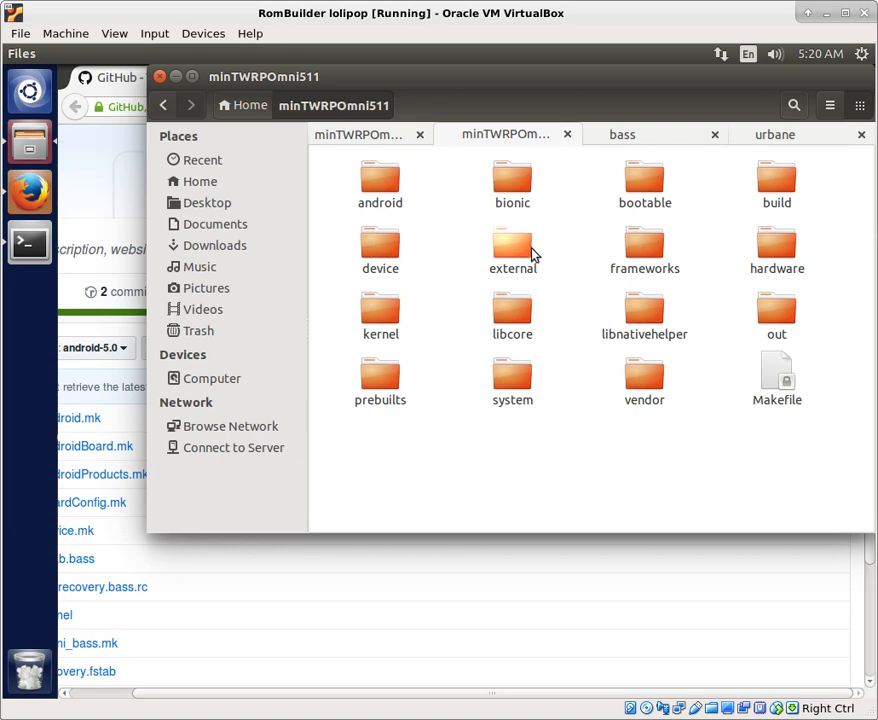
{"action": "mouse_move", "coordinate": [548, 468]}
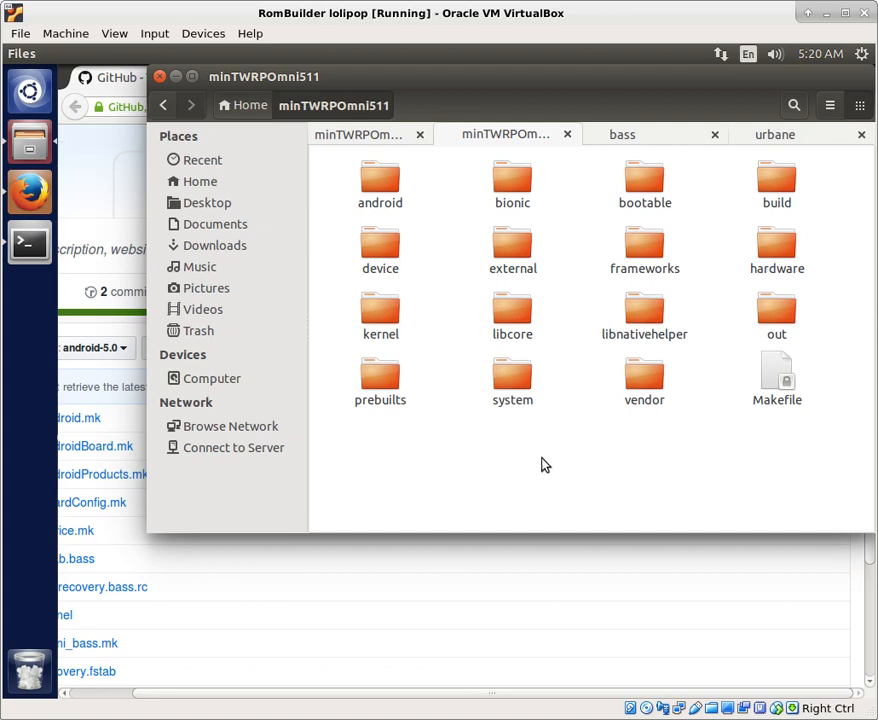
{"action": "mouse_move", "coordinate": [508, 468]}
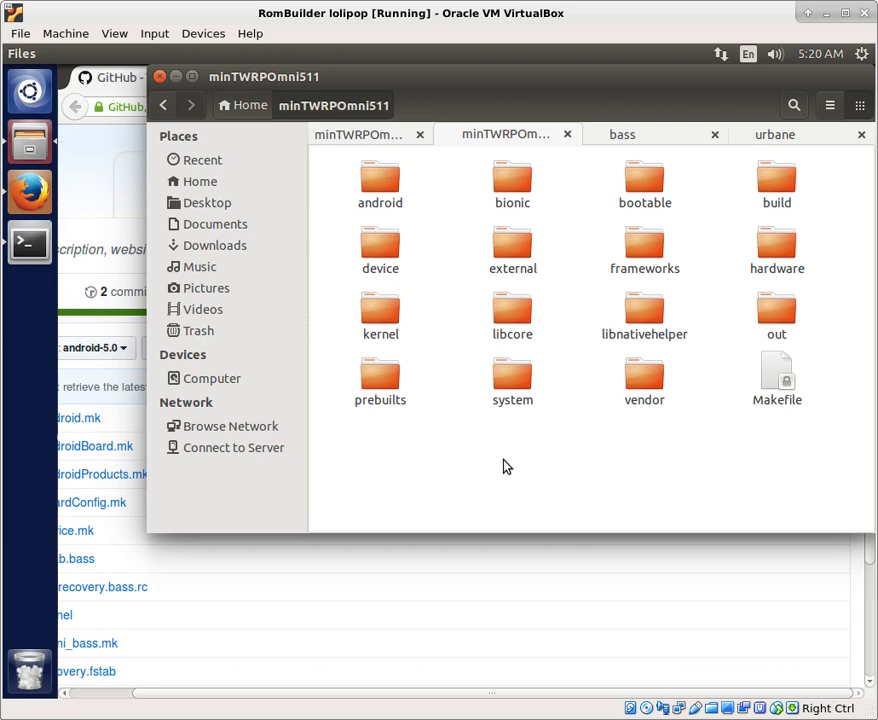
{"action": "mouse_move", "coordinate": [620, 314]}
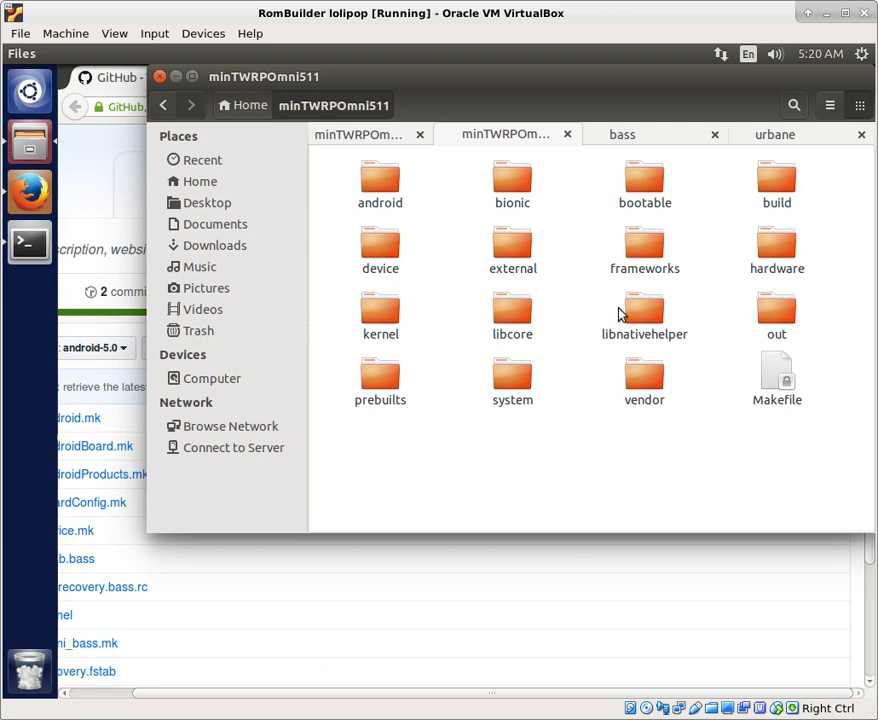
{"action": "left_click", "coordinate": [772, 134]}
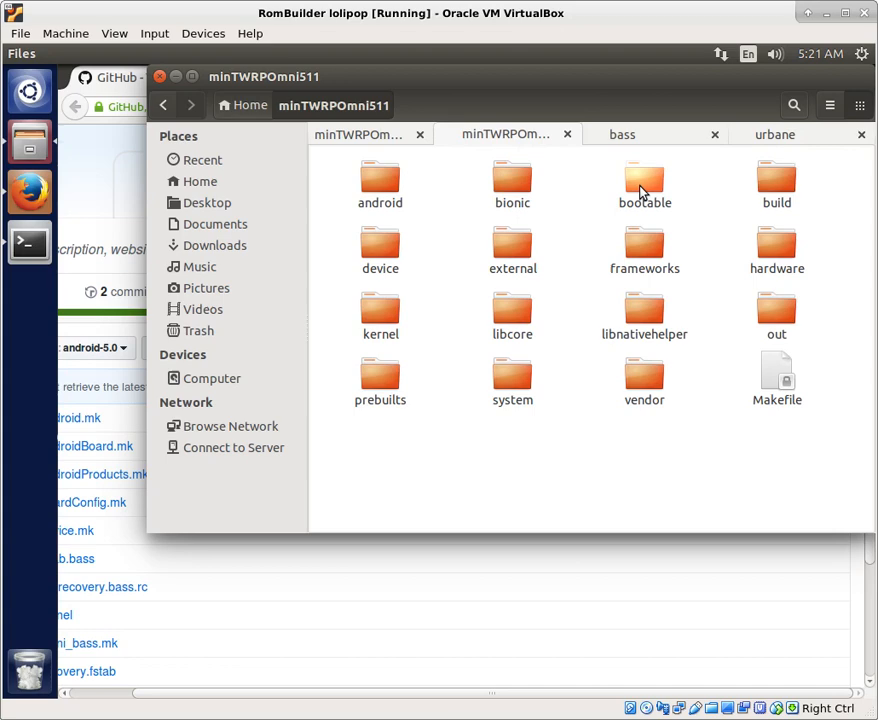
Navigate bootable/recovery/gui/theme/watch_mdpi to its images folder and look through the theme images
{"action": "double_click", "coordinate": [644, 180]}
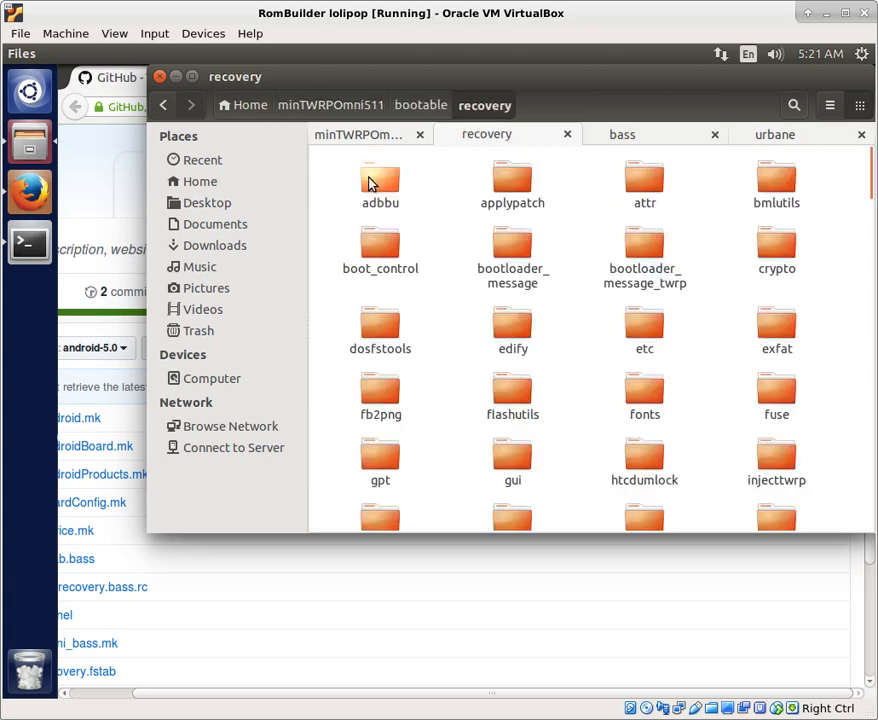
{"action": "mouse_move", "coordinate": [544, 336]}
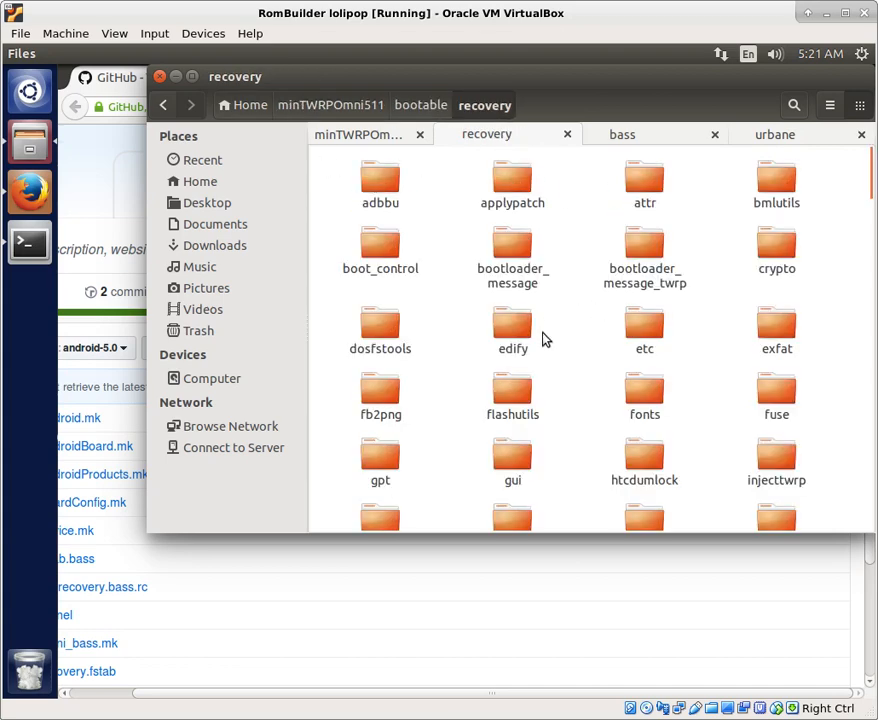
{"action": "double_click", "coordinate": [512, 460]}
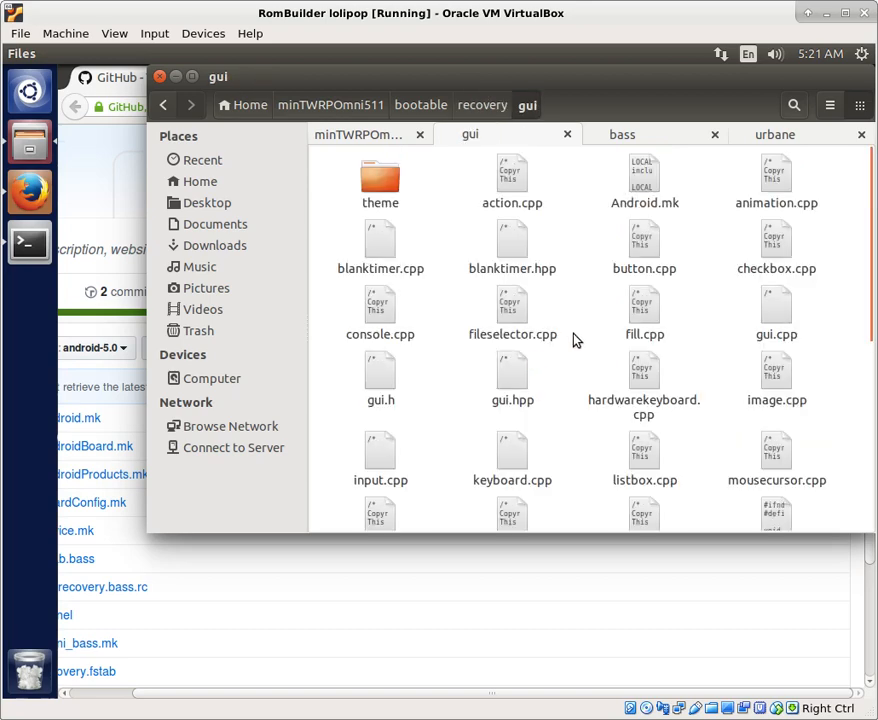
{"action": "double_click", "coordinate": [380, 176]}
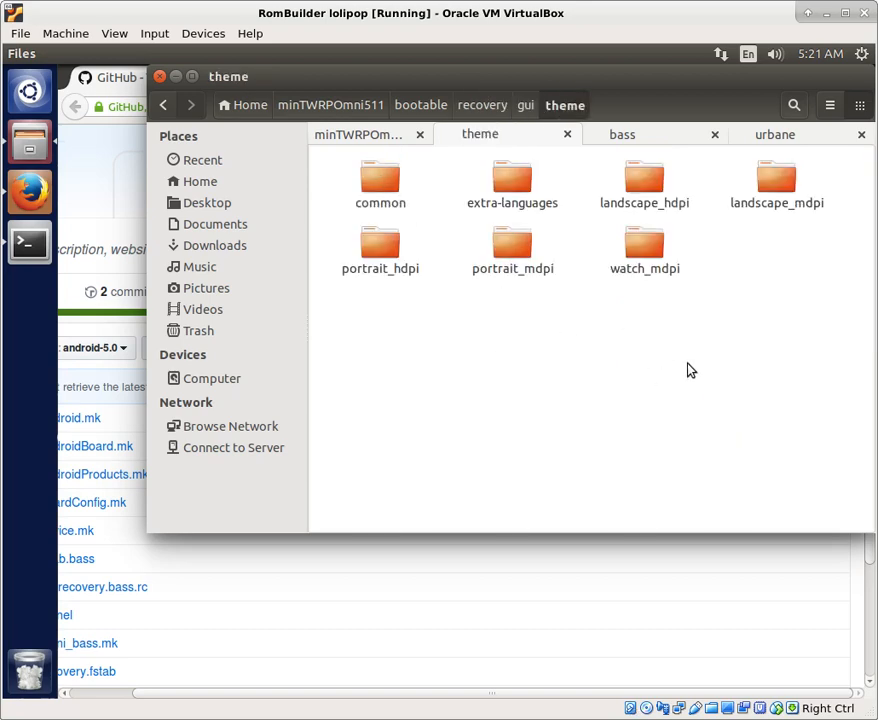
{"action": "double_click", "coordinate": [644, 250]}
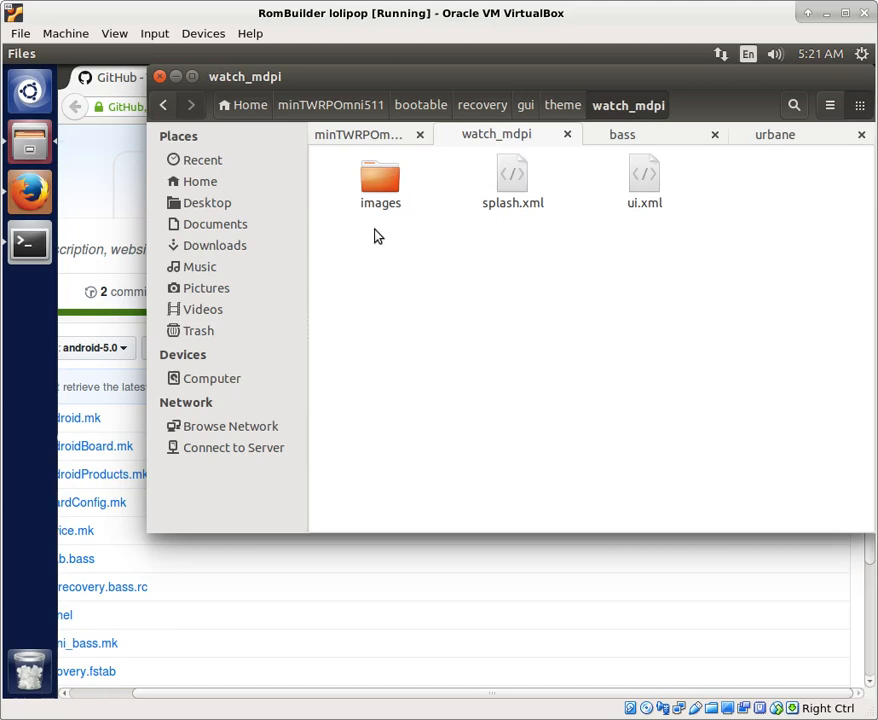
{"action": "double_click", "coordinate": [380, 176]}
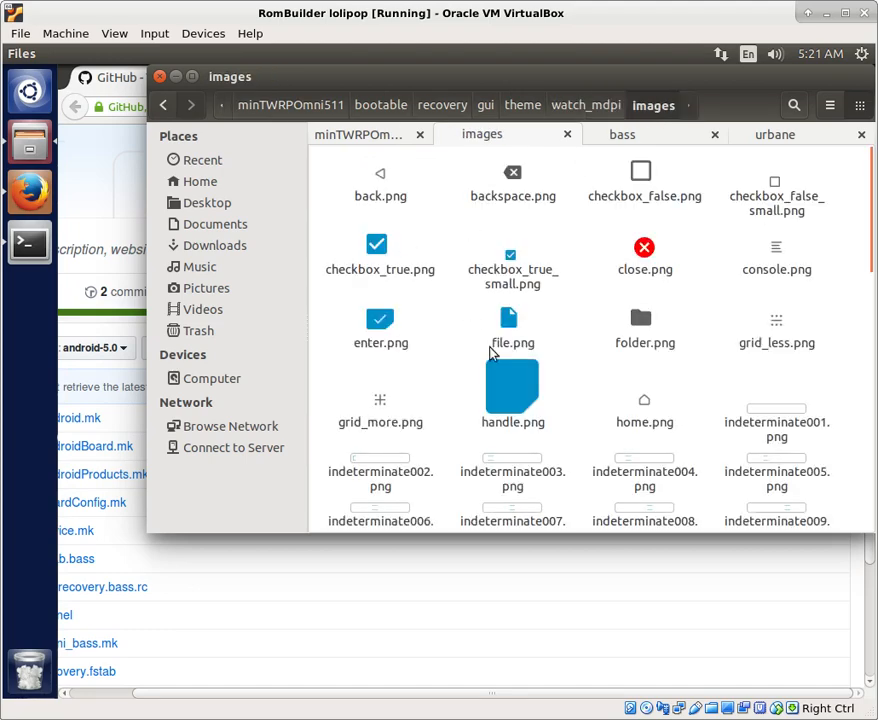
{"action": "scroll", "scroll_direction": "down", "scroll_amount": 3}
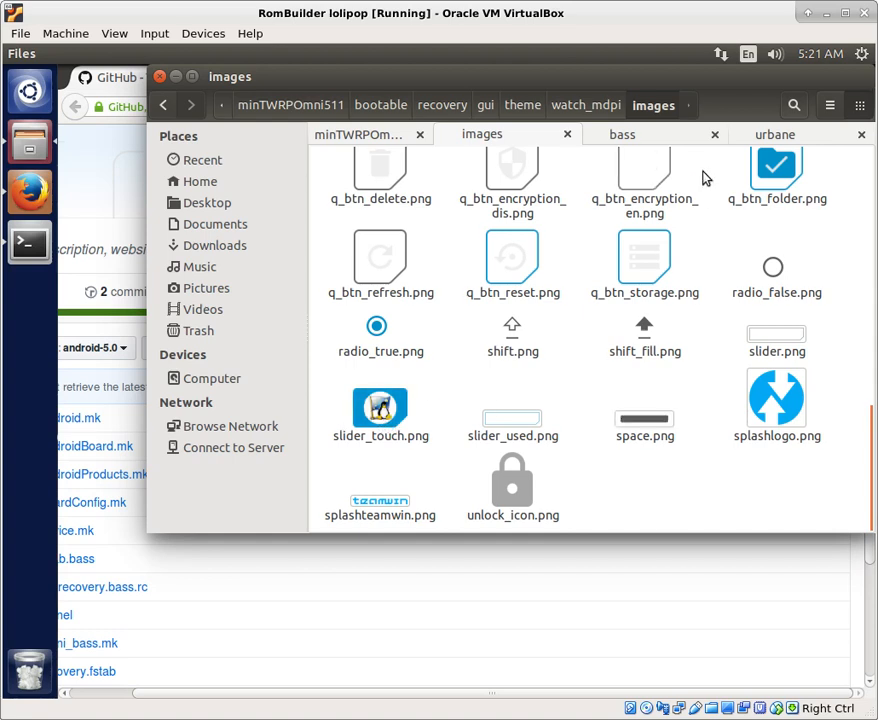
{"action": "mouse_move", "coordinate": [622, 134]}
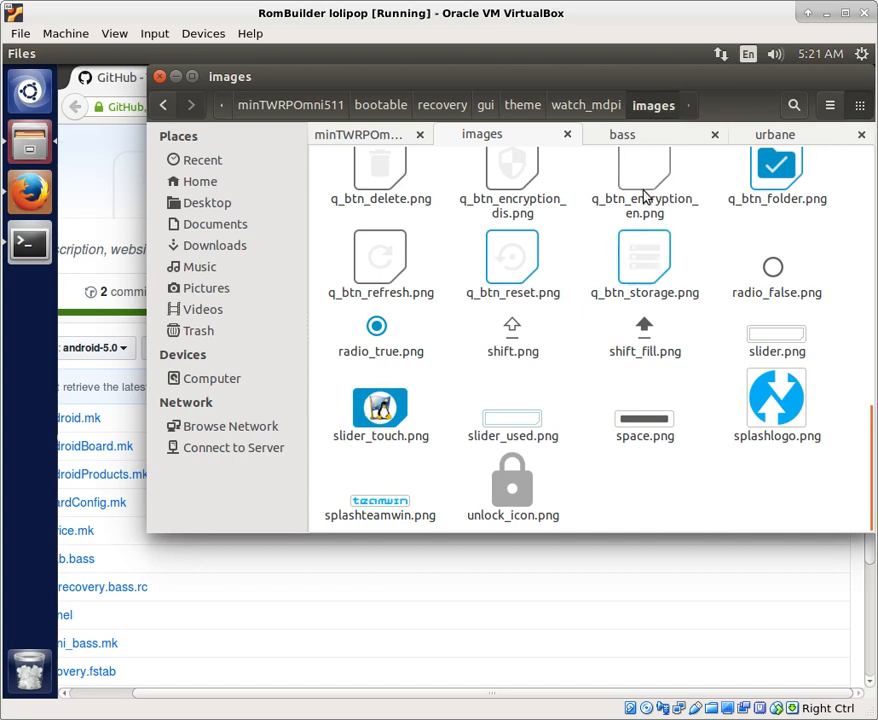
Compare slider_touch.png in the urbane folder with the watch_mdpi images, then show the bass device folder
{"action": "left_click", "coordinate": [772, 134]}
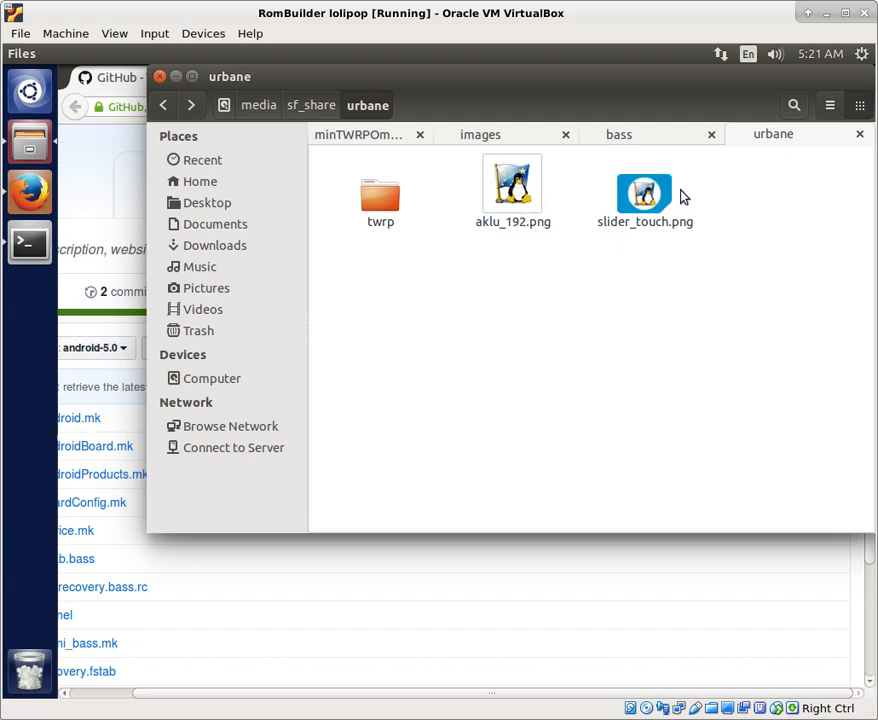
{"action": "mouse_move", "coordinate": [626, 248]}
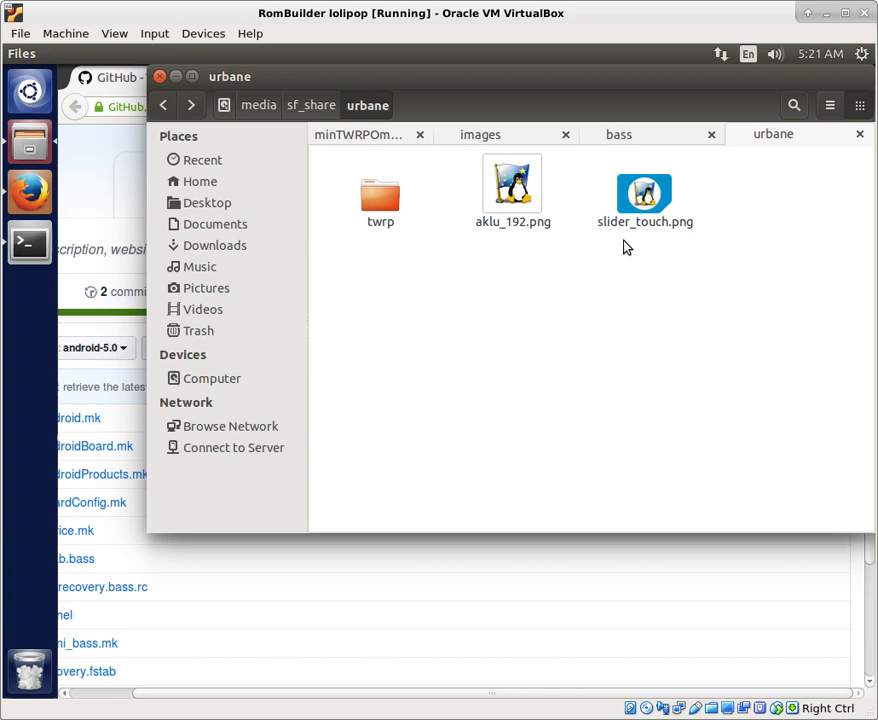
{"action": "left_click", "coordinate": [480, 134]}
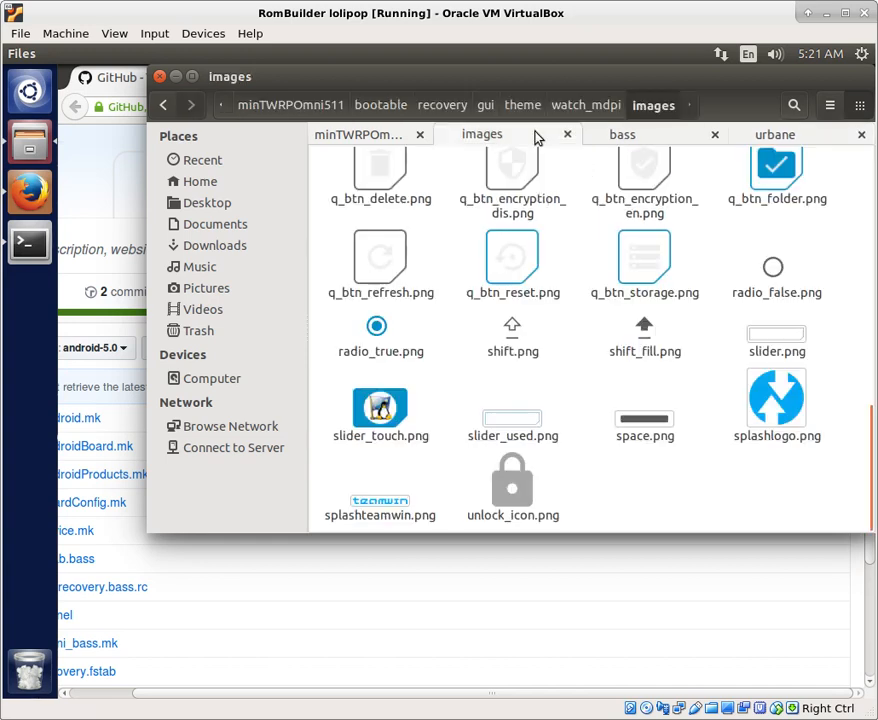
{"action": "left_click", "coordinate": [380, 404]}
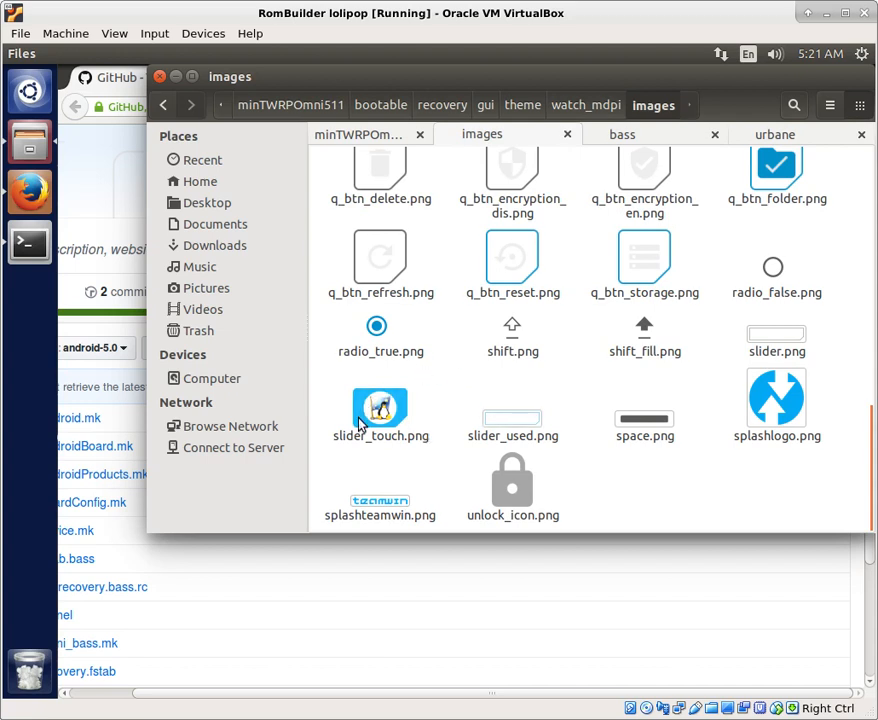
{"action": "mouse_move", "coordinate": [430, 456]}
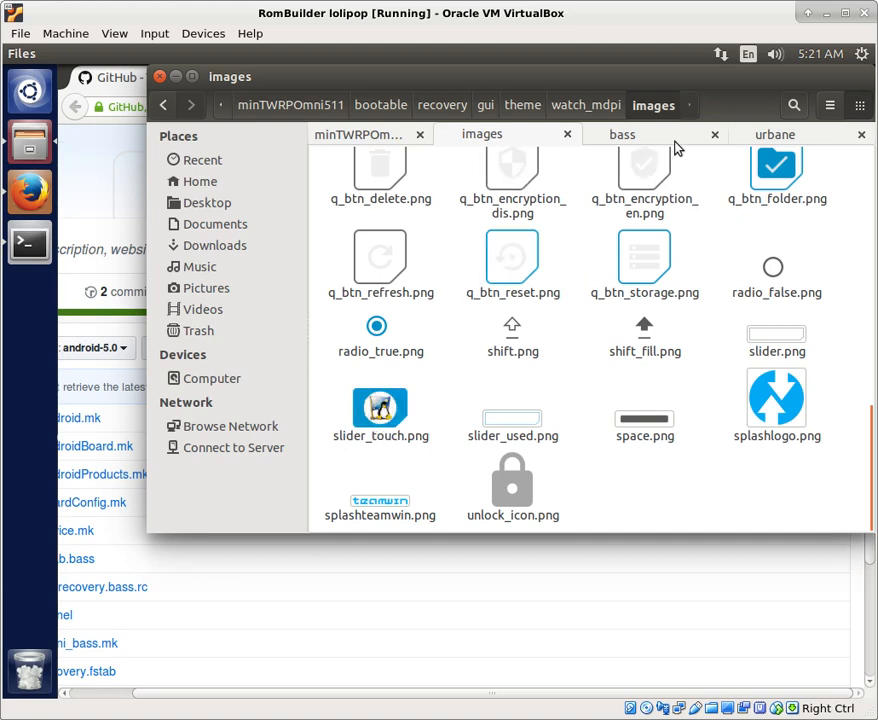
{"action": "left_click", "coordinate": [620, 134]}
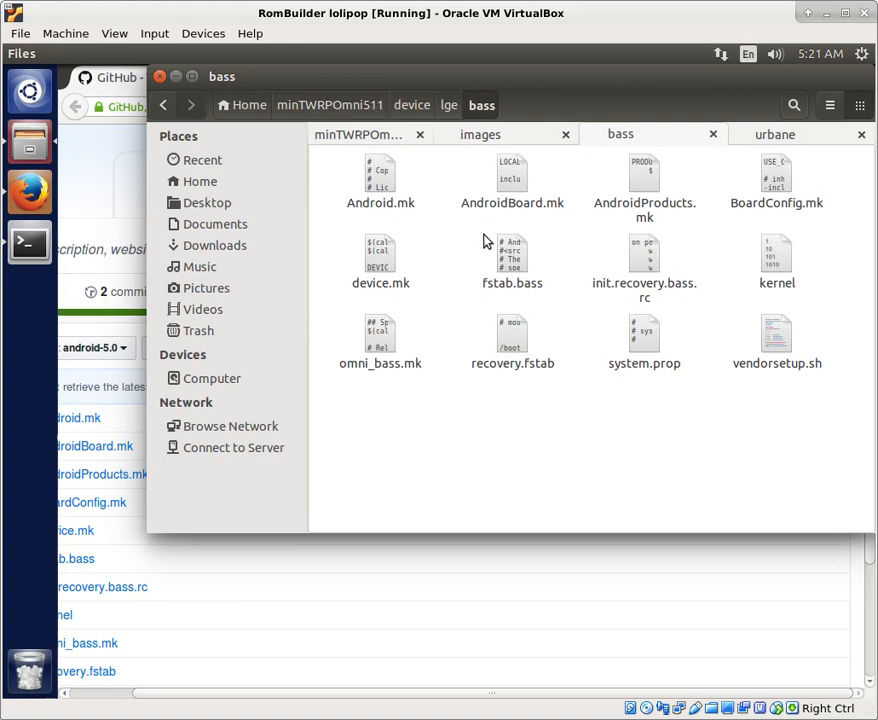
{"action": "left_click", "coordinate": [414, 104]}
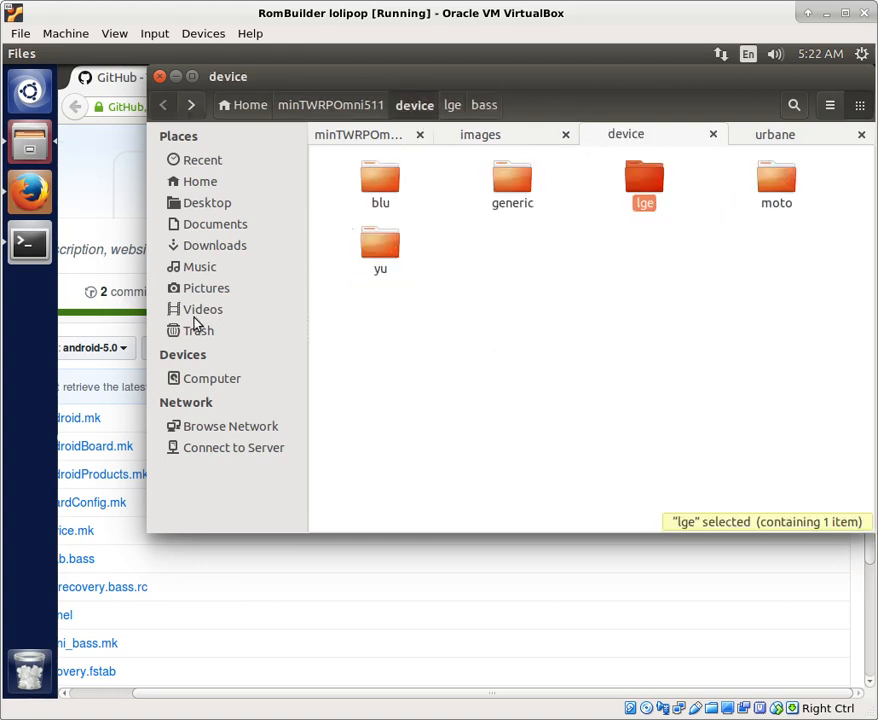
{"action": "mouse_move", "coordinate": [452, 104]}
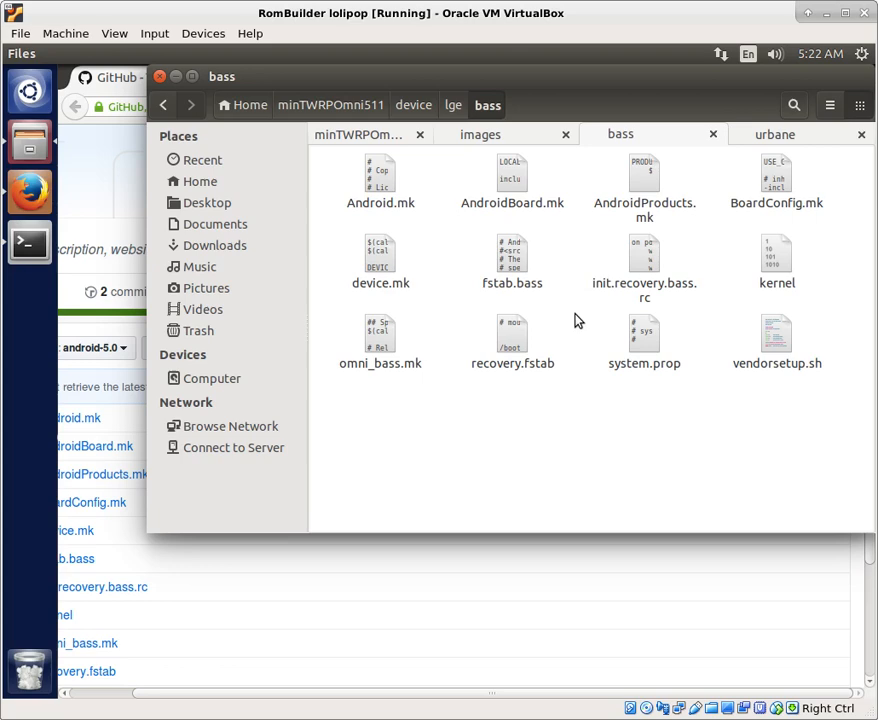
{"action": "mouse_move", "coordinate": [622, 236]}
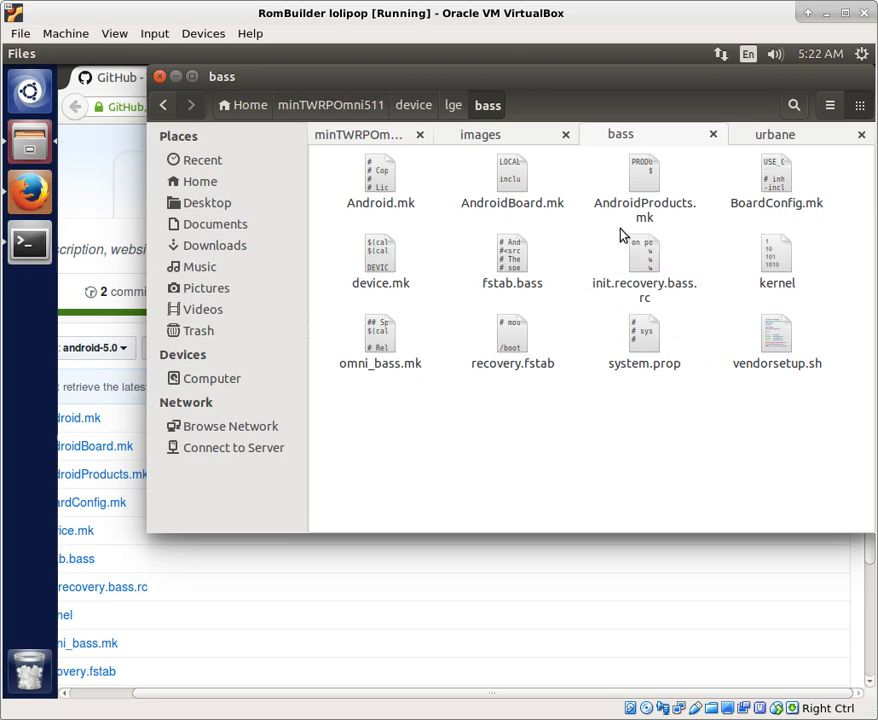
{"action": "left_click", "coordinate": [776, 180]}
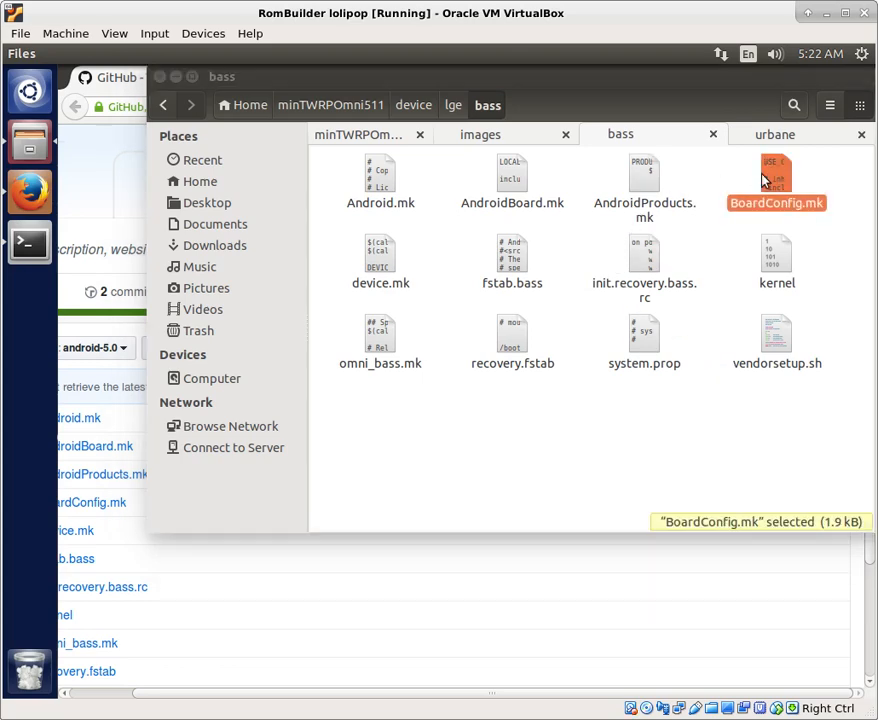
{"action": "double_click", "coordinate": [776, 176]}
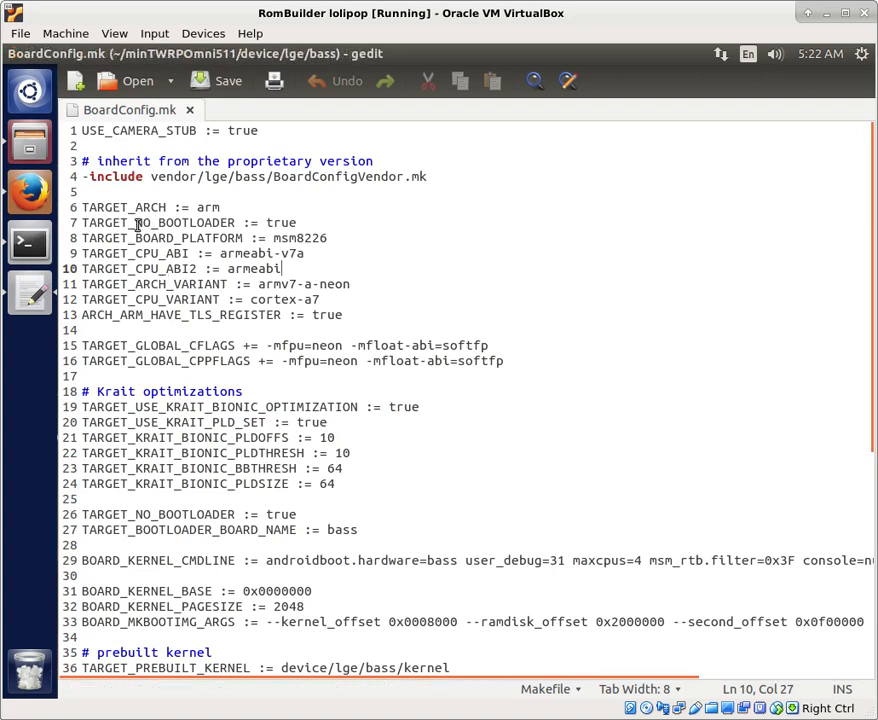
{"action": "mouse_move", "coordinate": [256, 374]}
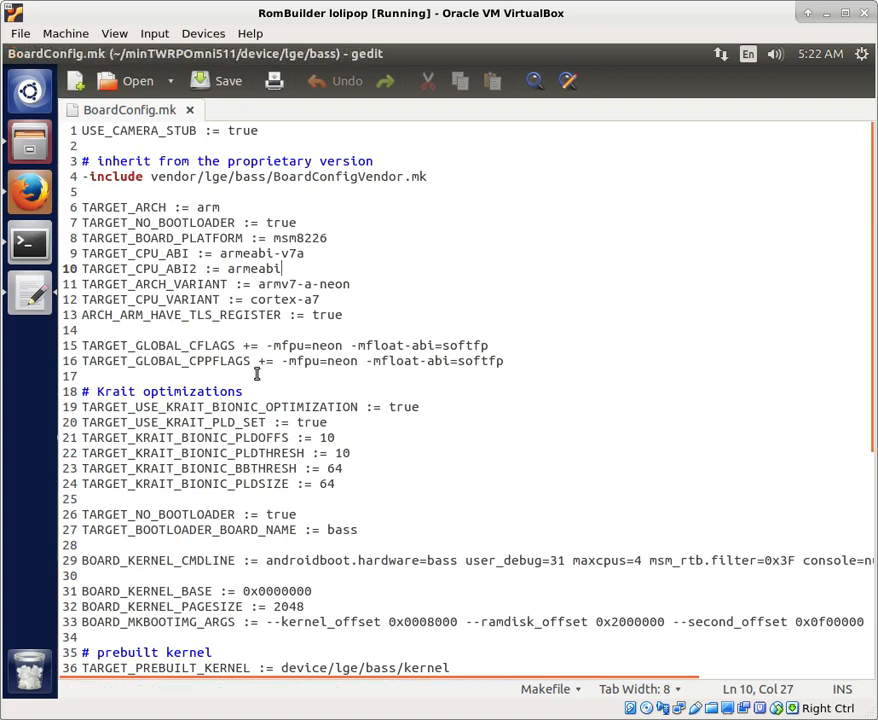
{"action": "mouse_move", "coordinate": [464, 278]}
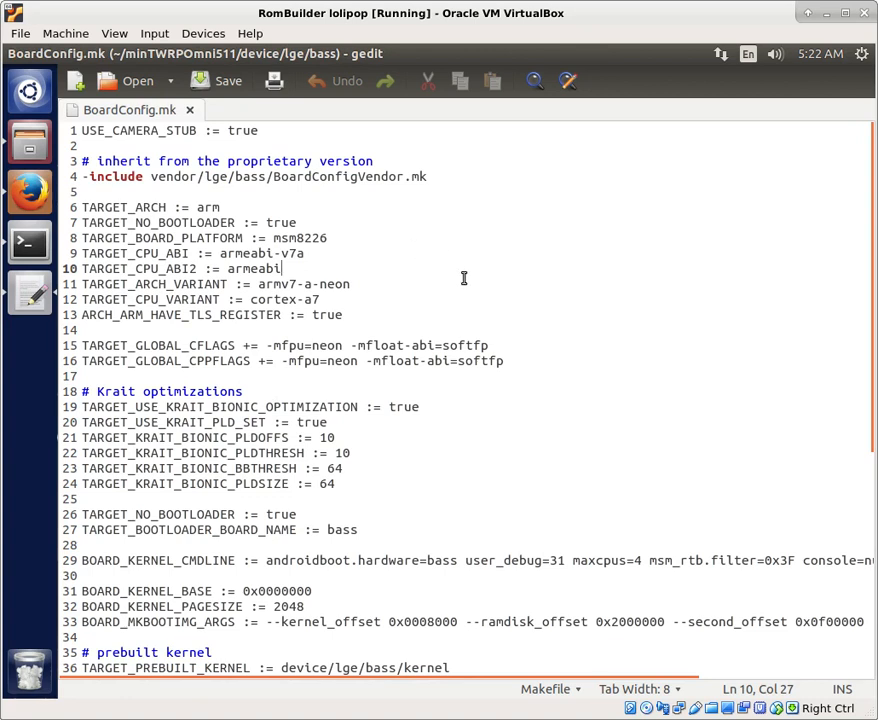
{"action": "mouse_move", "coordinate": [150, 204]}
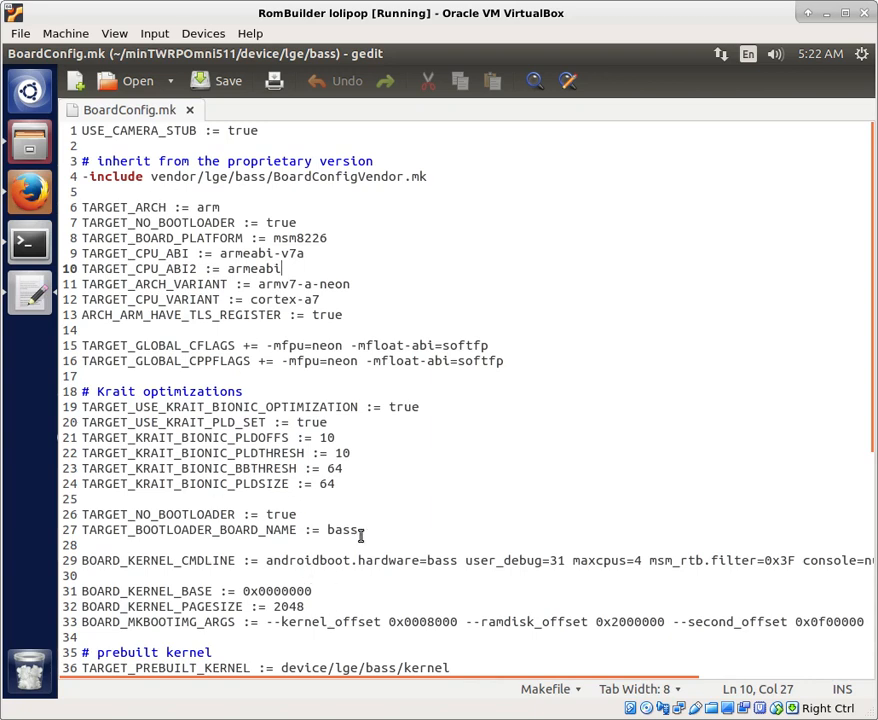
{"action": "scroll", "scroll_direction": "down", "scroll_amount": 3}
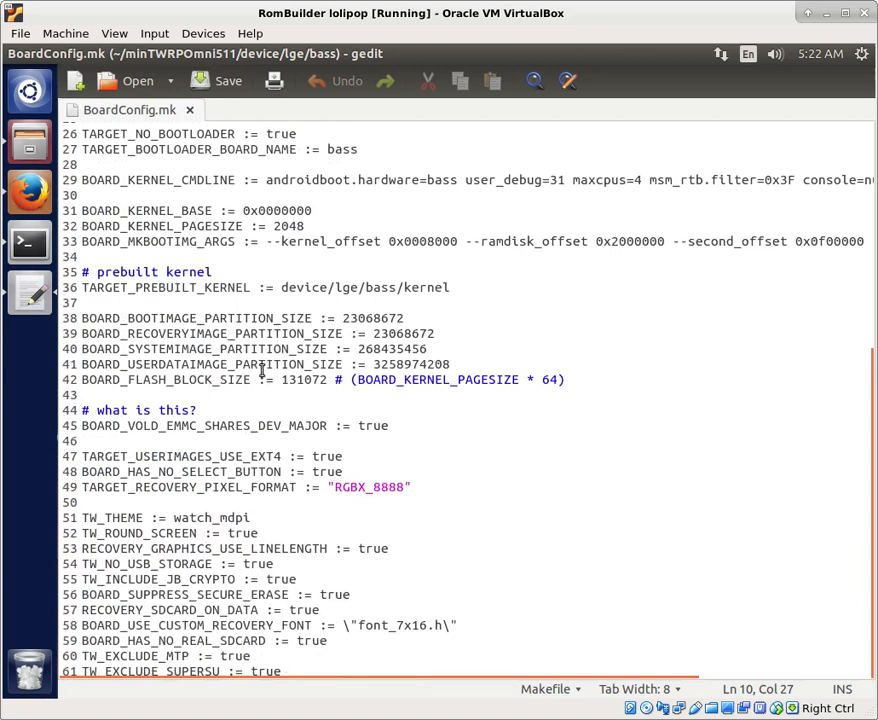
{"action": "mouse_move", "coordinate": [192, 344]}
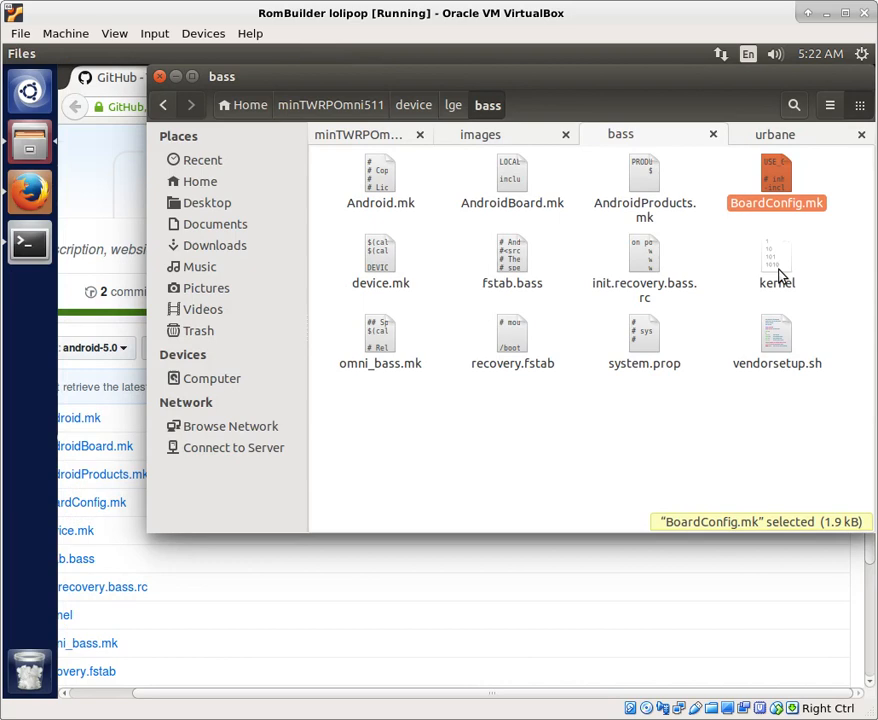
{"action": "double_click", "coordinate": [380, 342]}
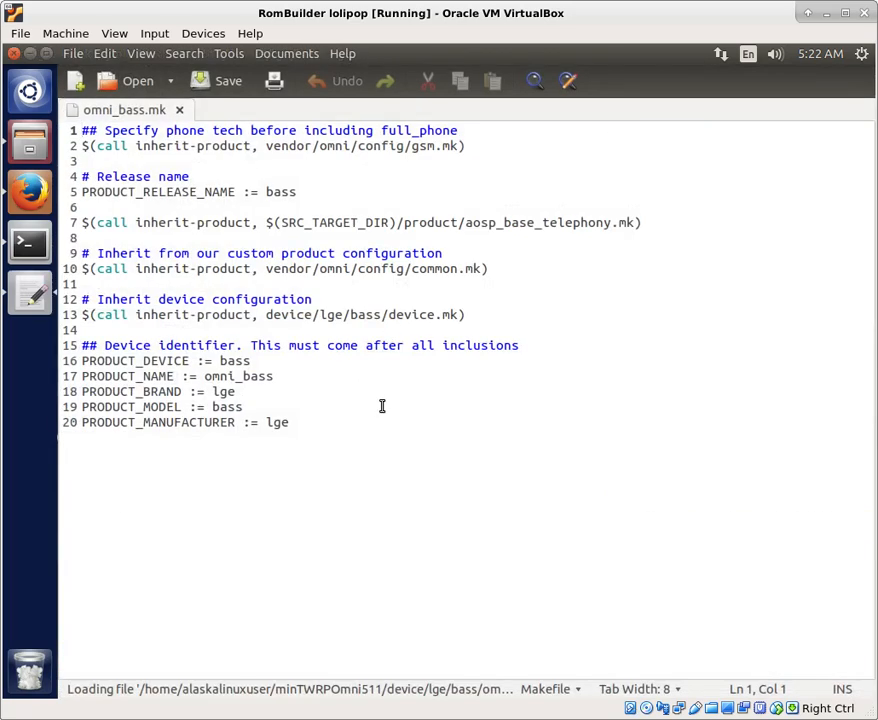
{"action": "double_click", "coordinate": [238, 376]}
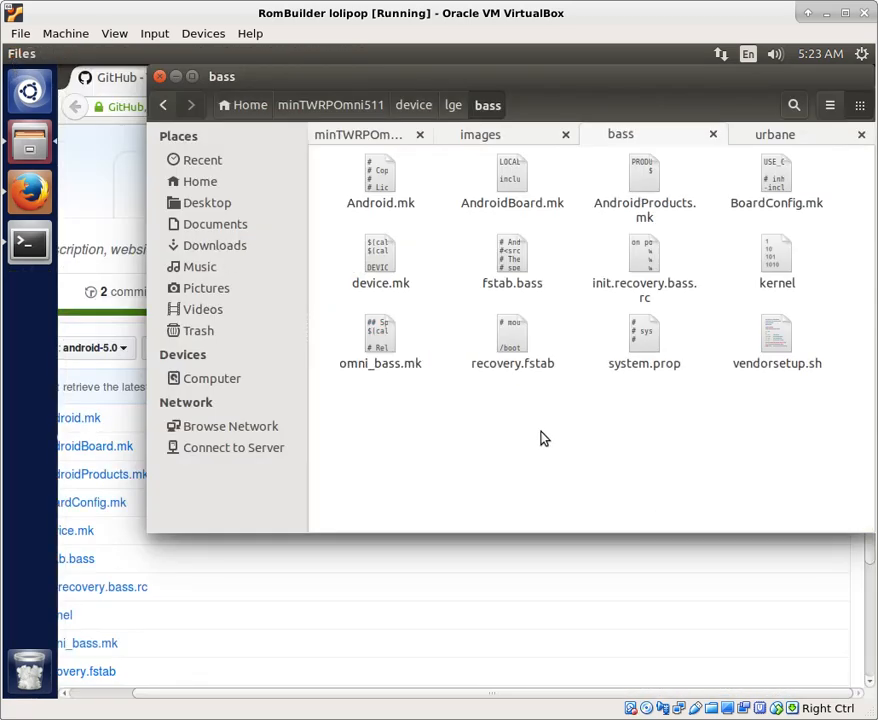
{"action": "double_click", "coordinate": [776, 336]}
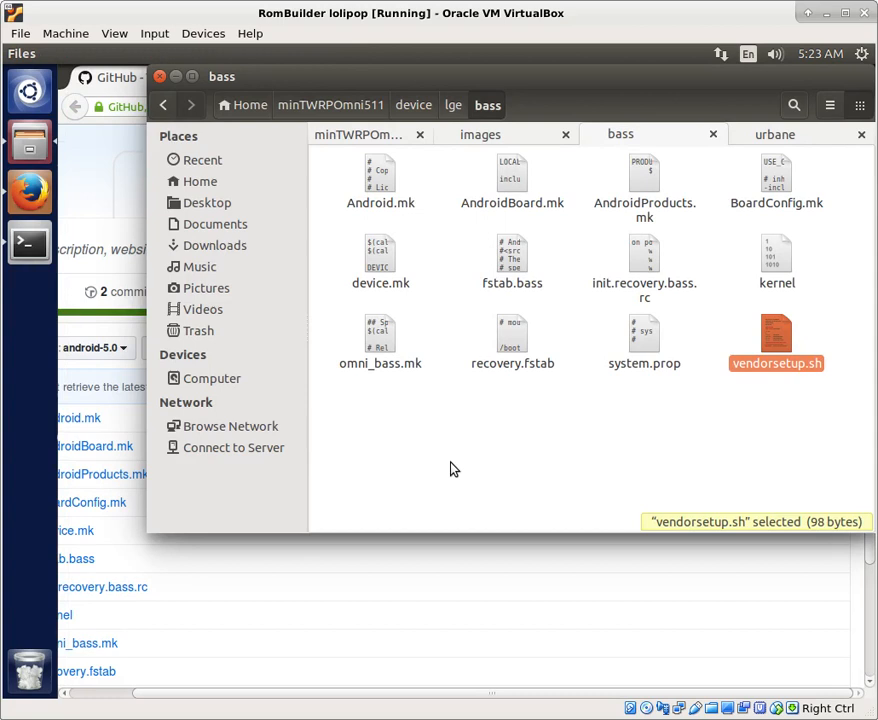
{"action": "left_click", "coordinate": [450, 468]}
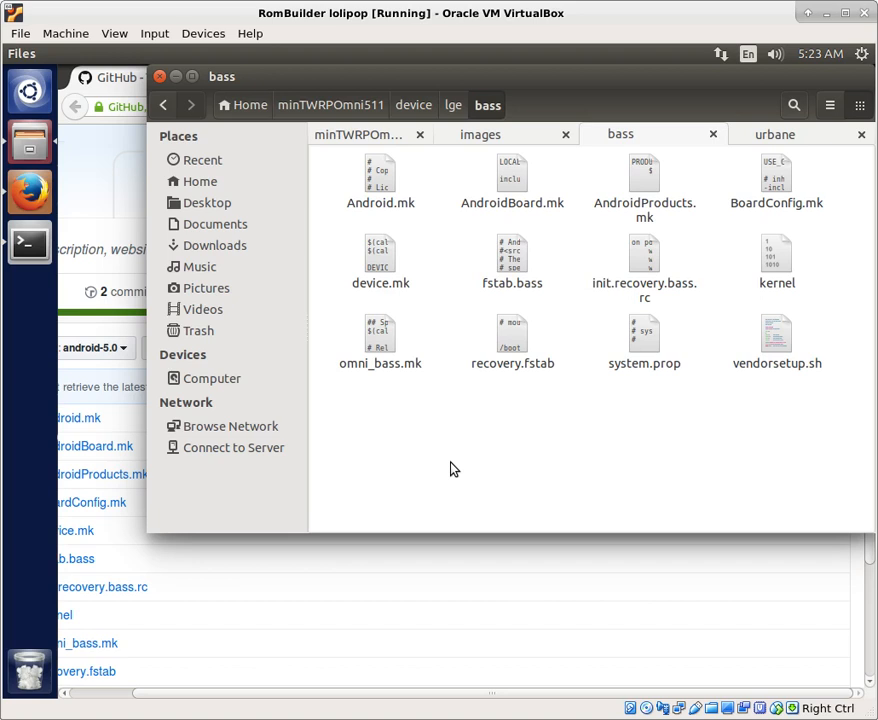
{"action": "mouse_move", "coordinate": [484, 454]}
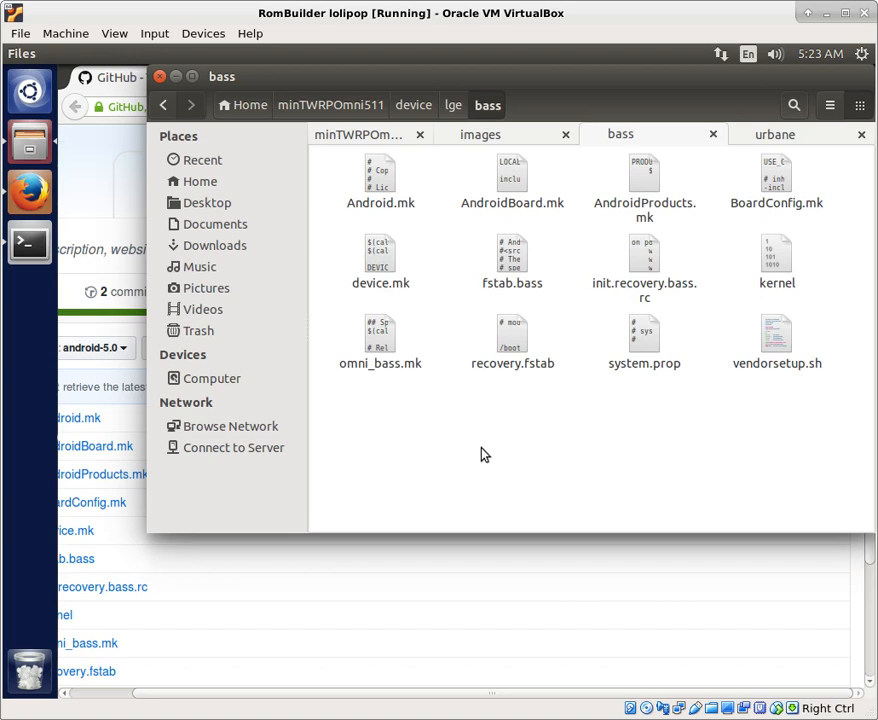
{"action": "mouse_move", "coordinate": [380, 436]}
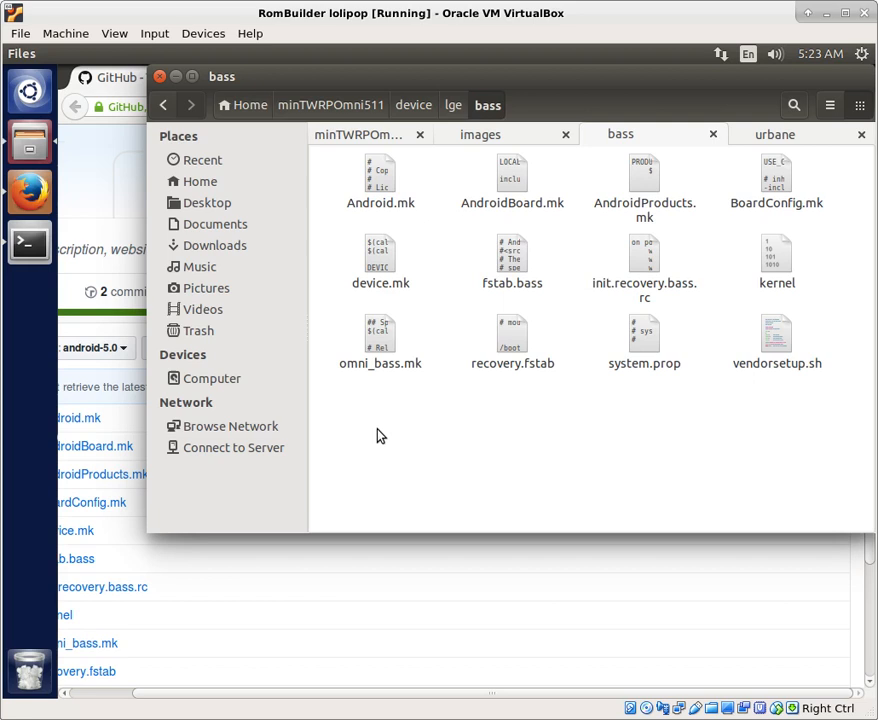
{"action": "mouse_move", "coordinate": [344, 218]}
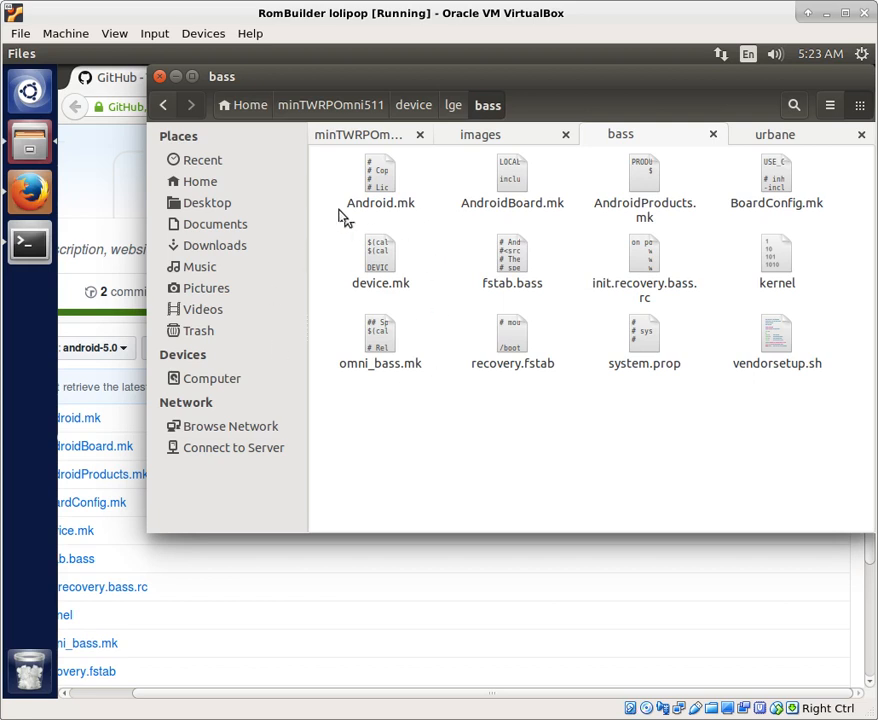
{"action": "mouse_move", "coordinate": [536, 136]}
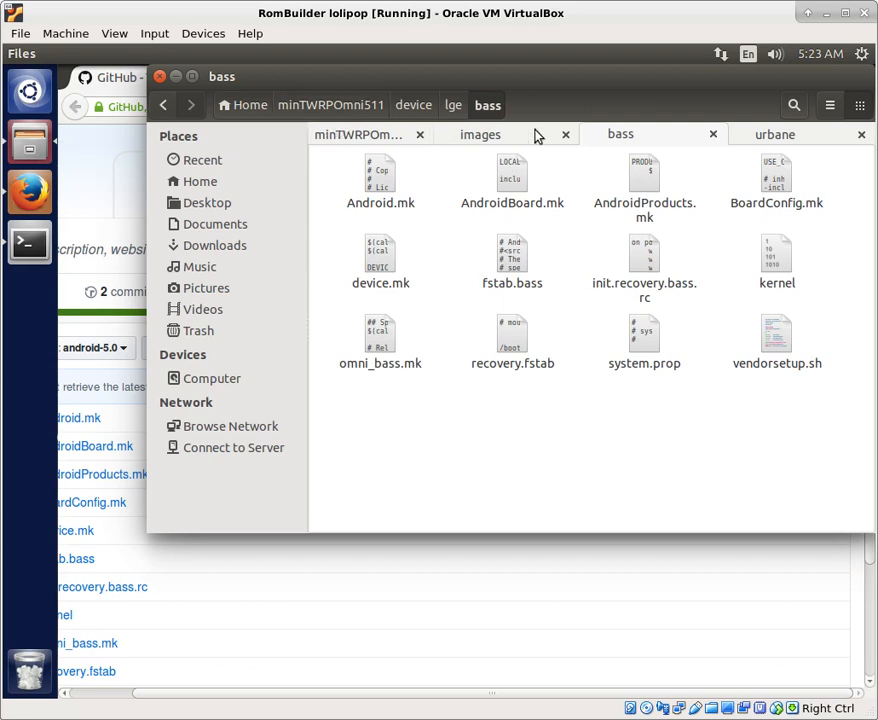
{"action": "mouse_move", "coordinate": [480, 570]}
{"action": "type", "text": "."}
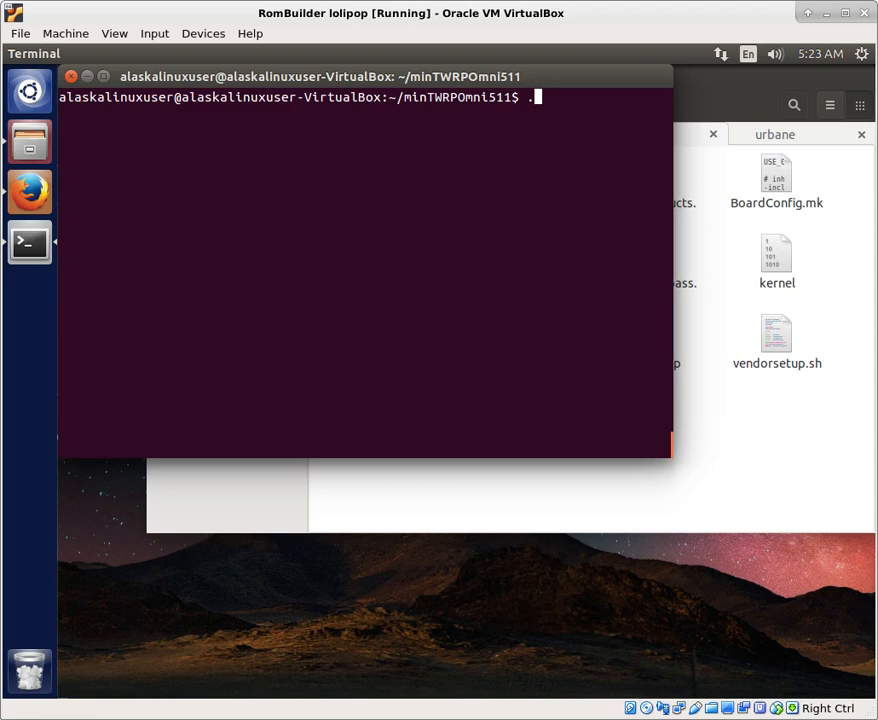
Source build/envsetup.sh and select the omni_bass-eng target with lunch
{"action": "type", "text": "build/e"}
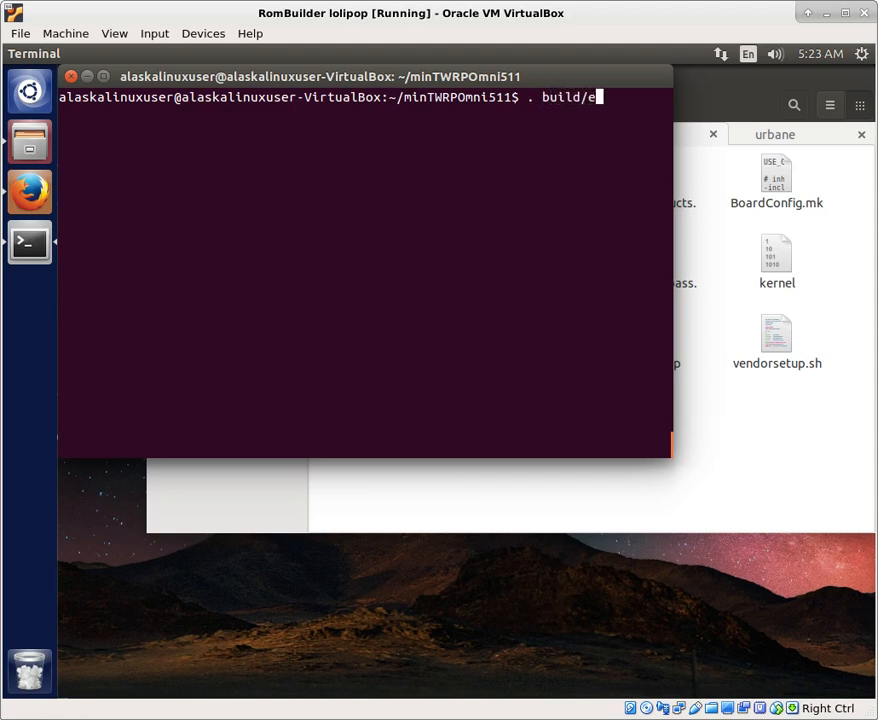
{"action": "key", "text": "Return"}
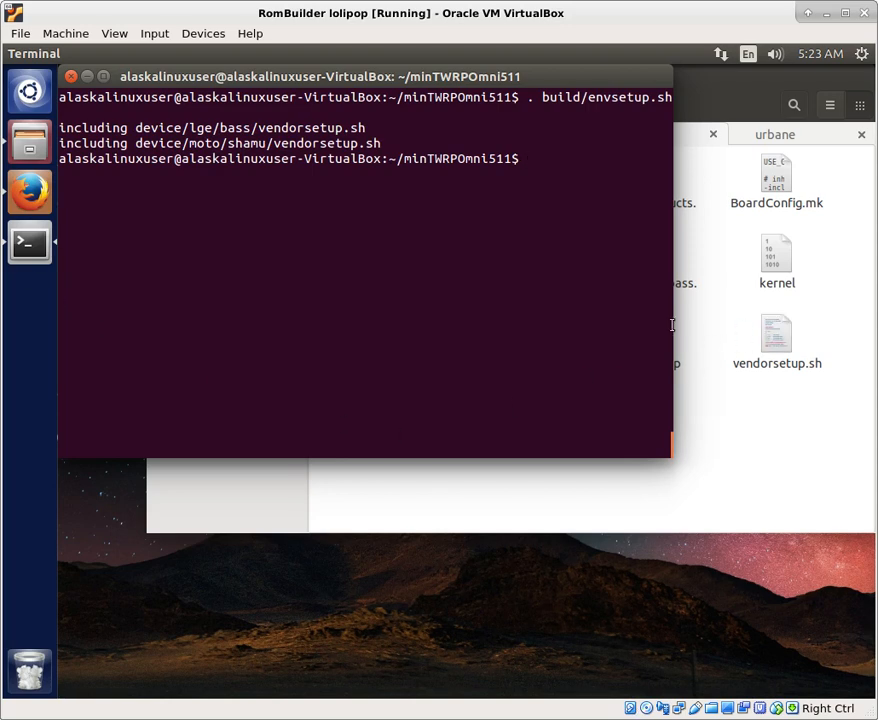
{"action": "mouse_move", "coordinate": [590, 302]}
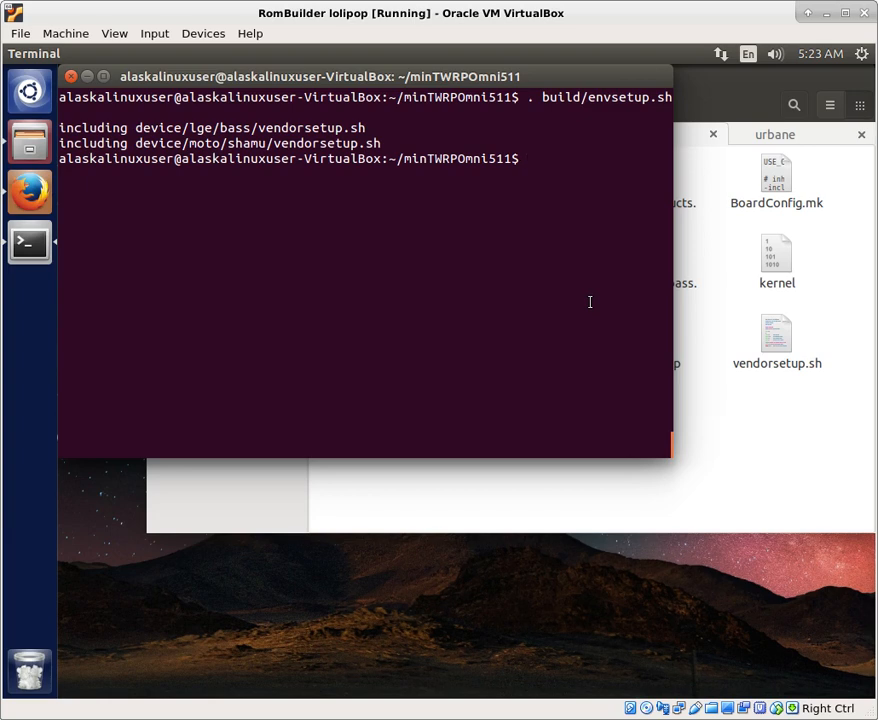
{"action": "type", "text": "lunch"}
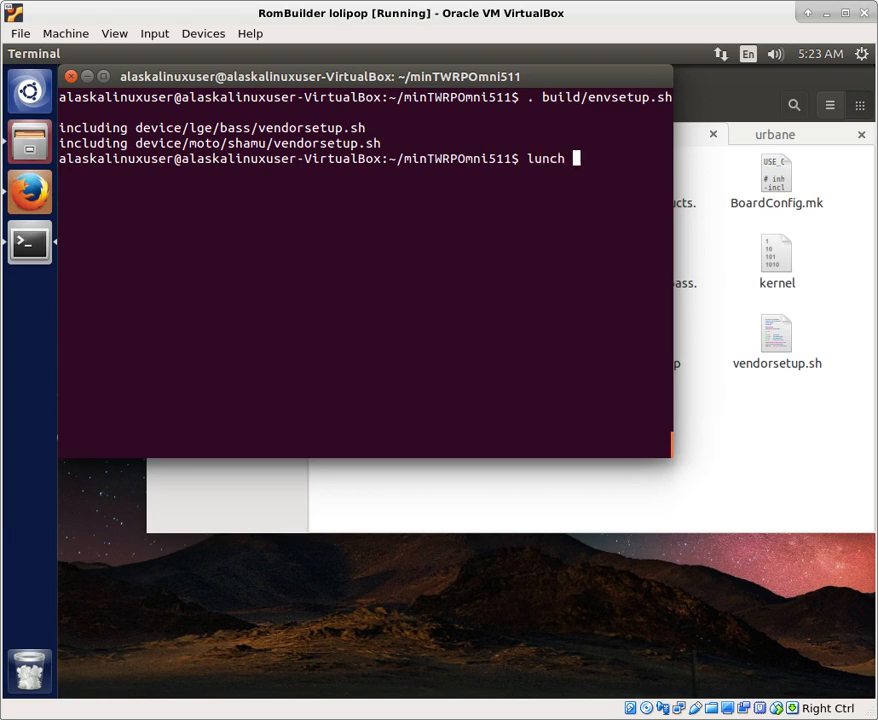
{"action": "type", "text": "omni_"}
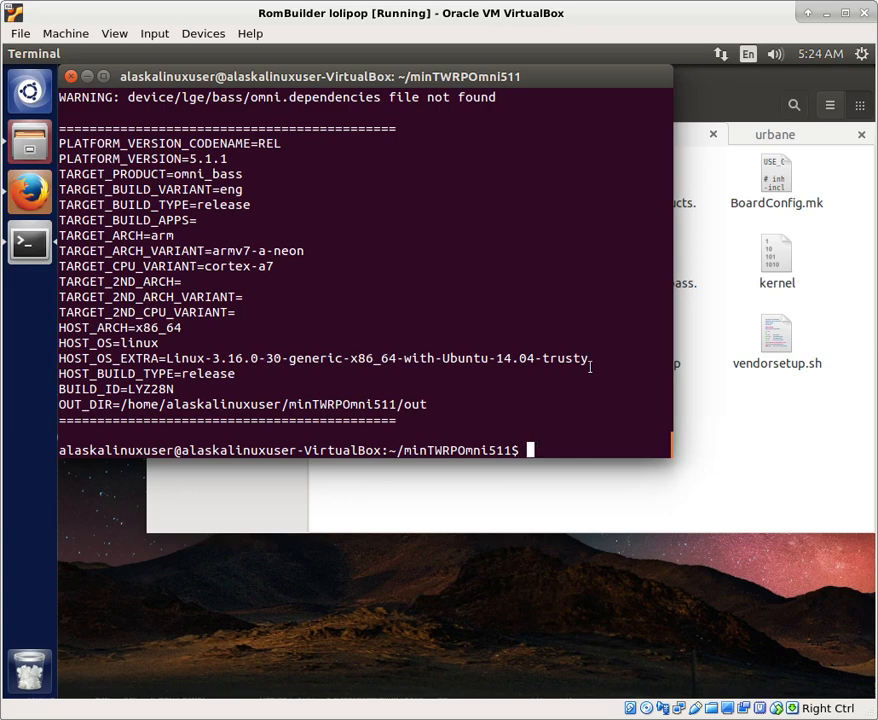
{"action": "mouse_move", "coordinate": [396, 364]}
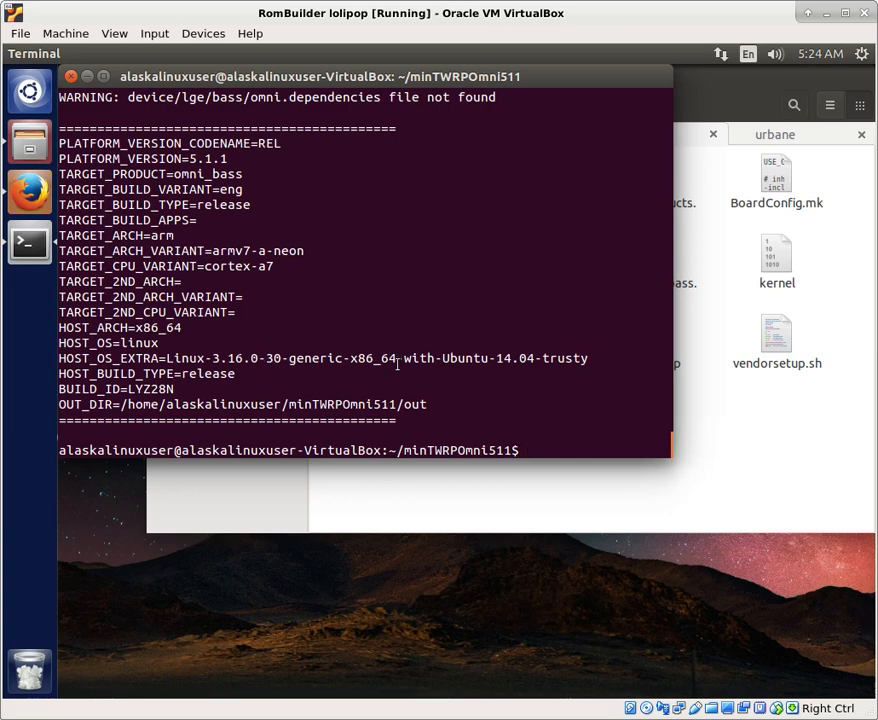
Start the TWRP recovery build with 'mka recoveryimage'
{"action": "type", "text": "mka recov"}
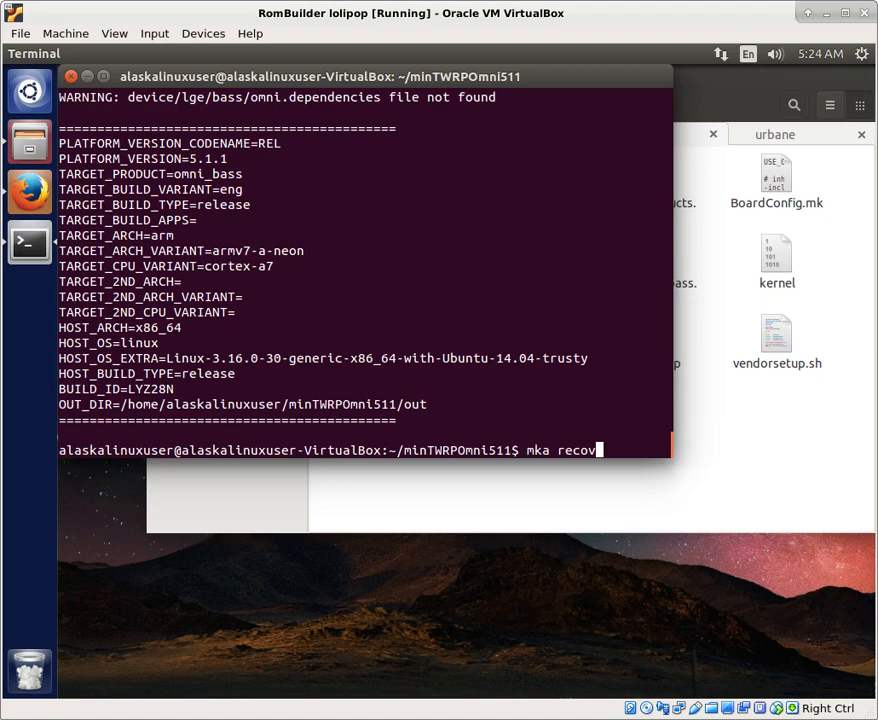
{"action": "type", "text": "eryimage"}
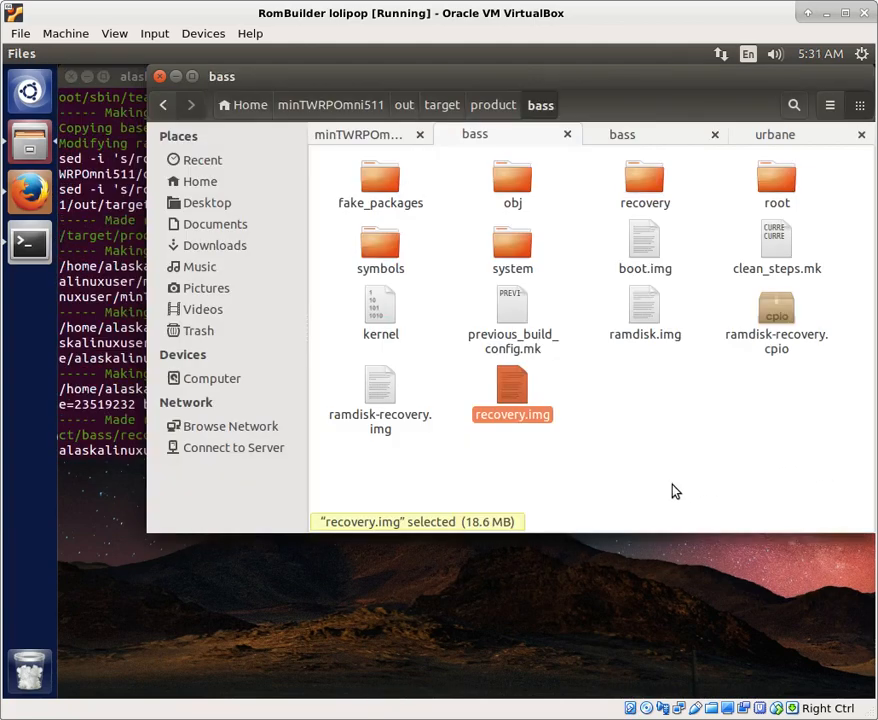
{"action": "mouse_move", "coordinate": [640, 492]}
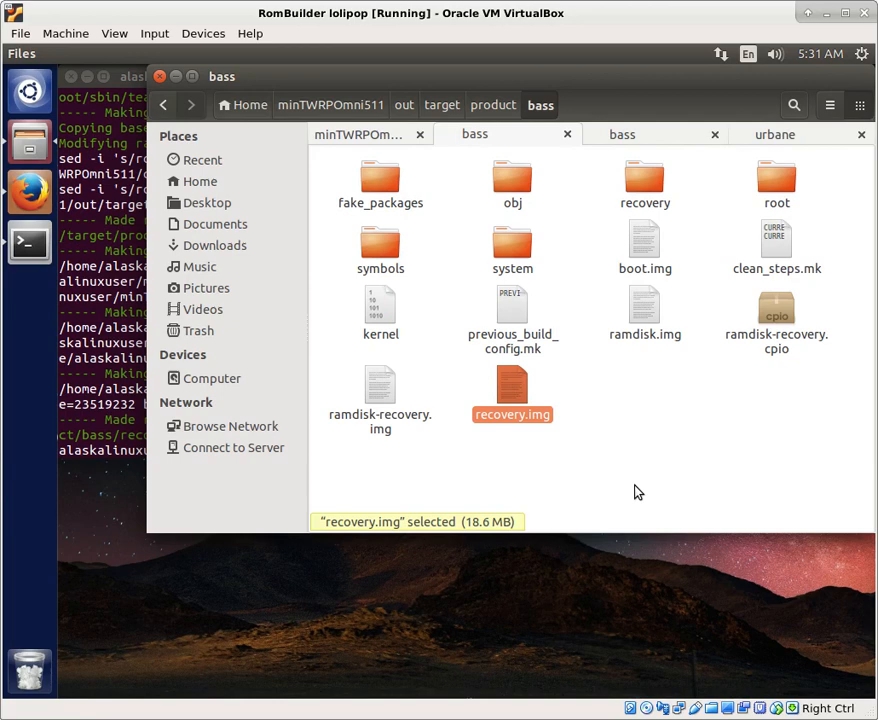
{"action": "mouse_move", "coordinate": [202, 444]}
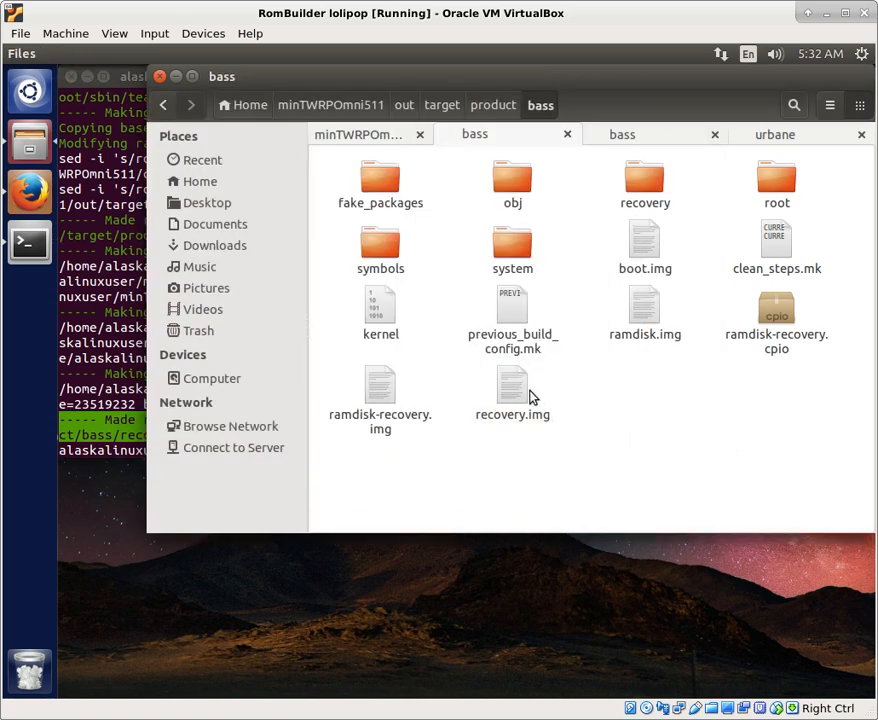
{"action": "mouse_move", "coordinate": [548, 382]}
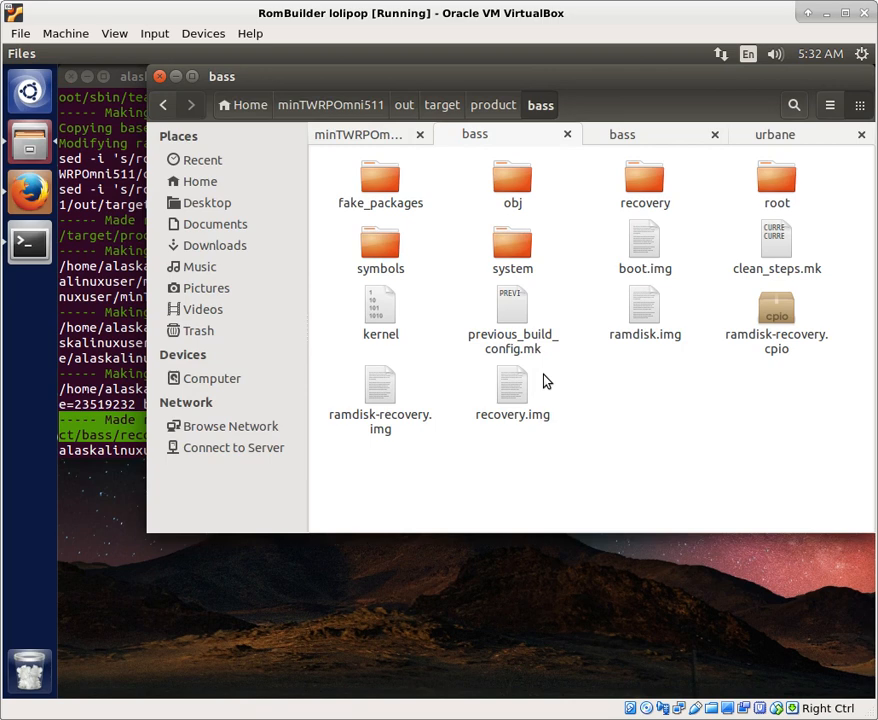
{"action": "left_click", "coordinate": [512, 390]}
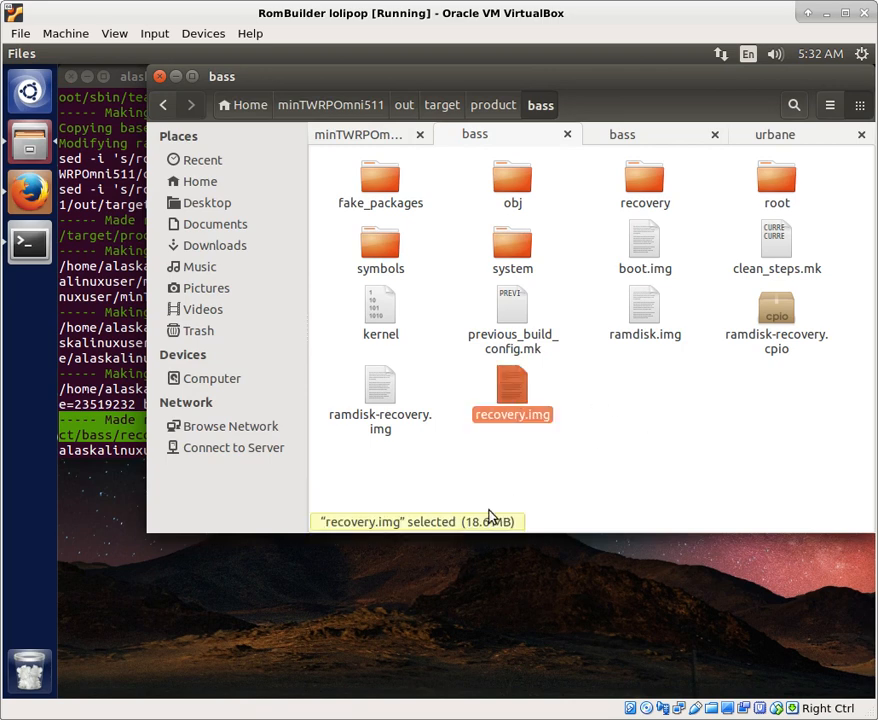
{"action": "left_click", "coordinate": [428, 528]}
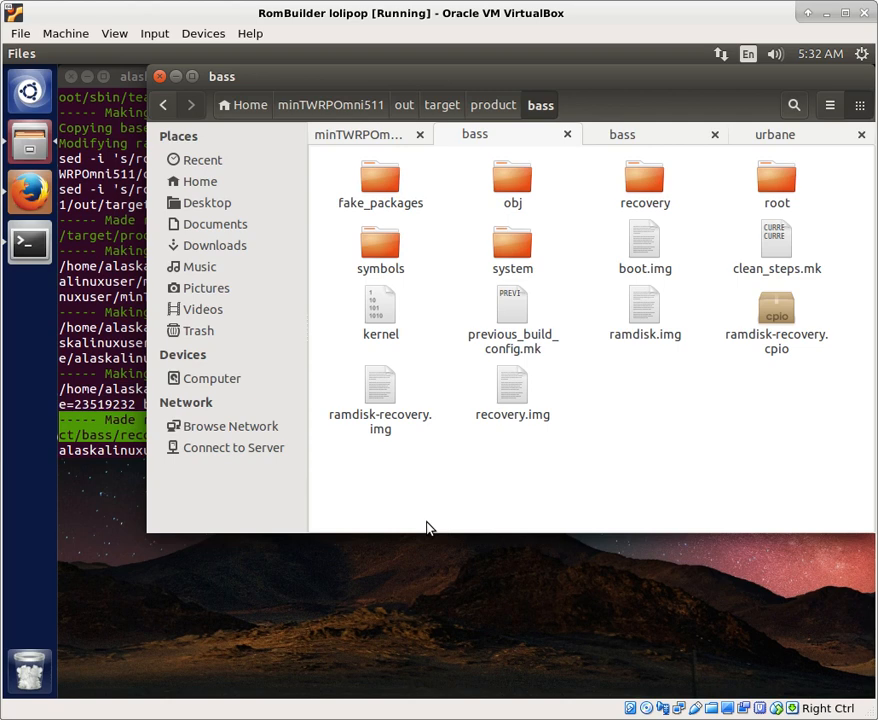
{"action": "mouse_move", "coordinate": [688, 472]}
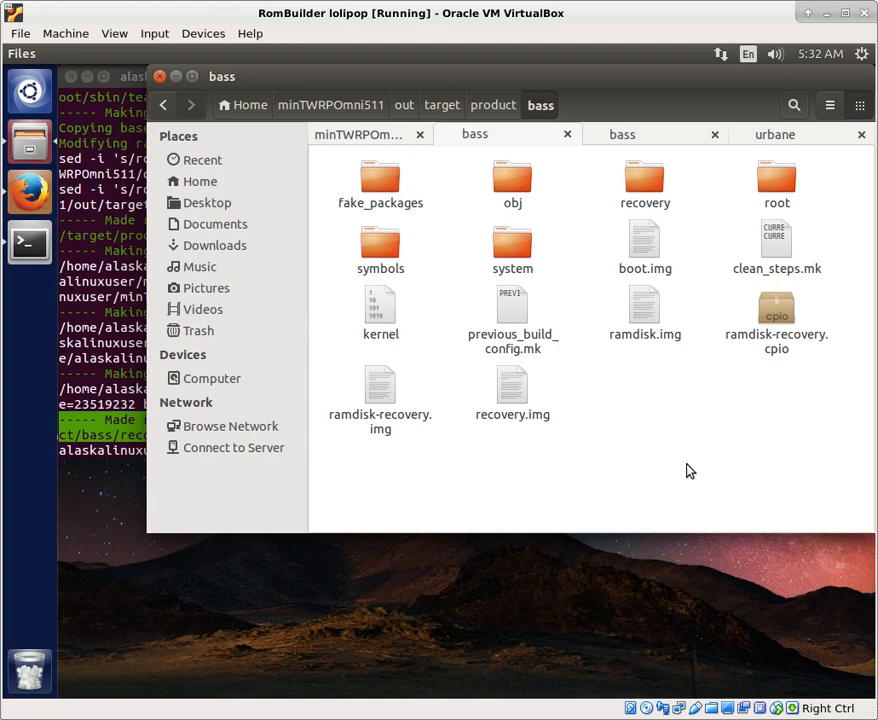
{"action": "mouse_move", "coordinate": [718, 390]}
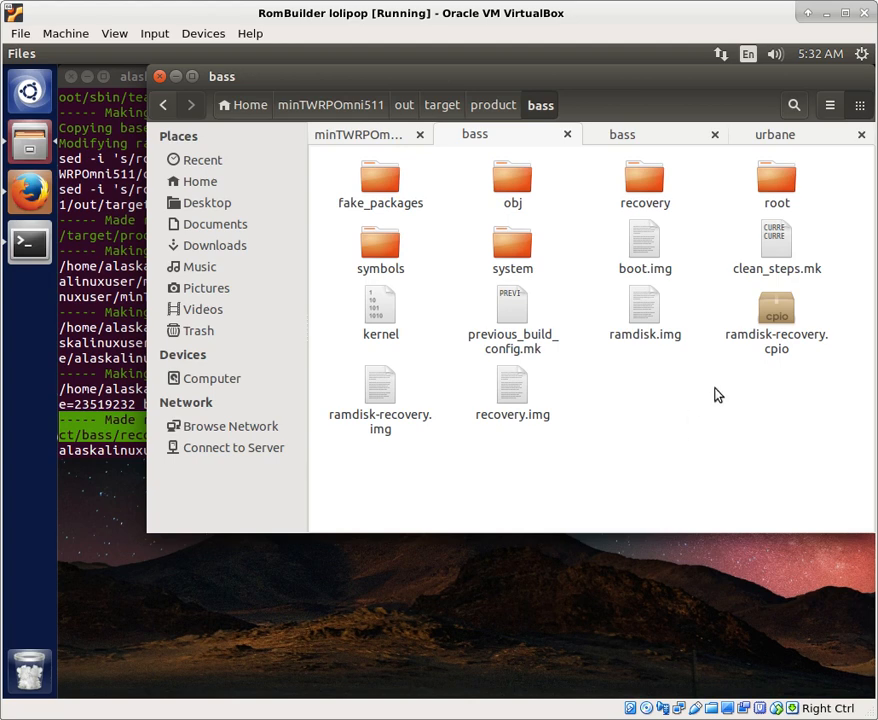
{"action": "mouse_move", "coordinate": [436, 538]}
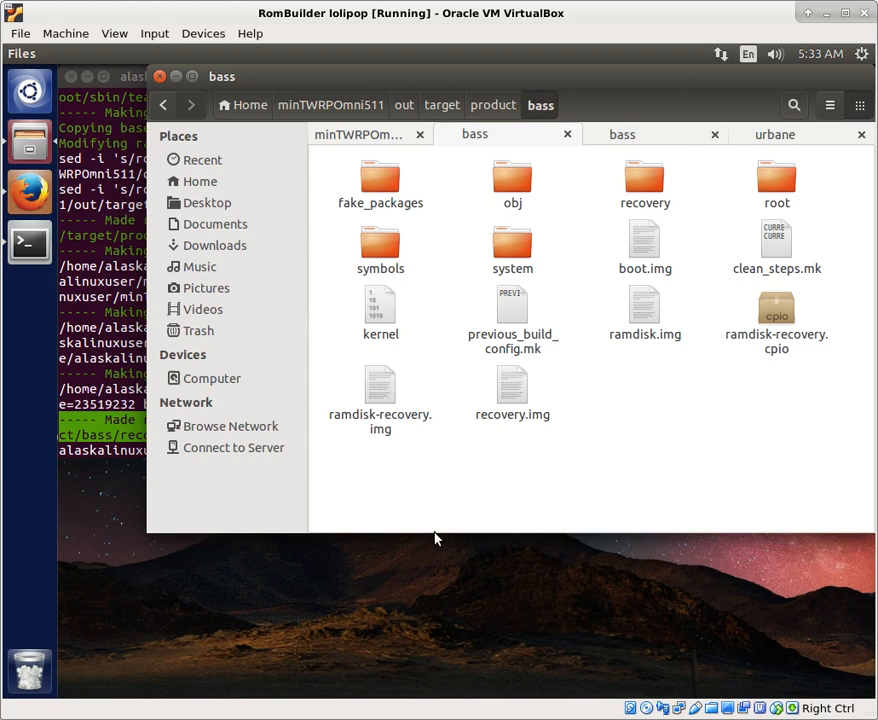
{"action": "mouse_move", "coordinate": [478, 528]}
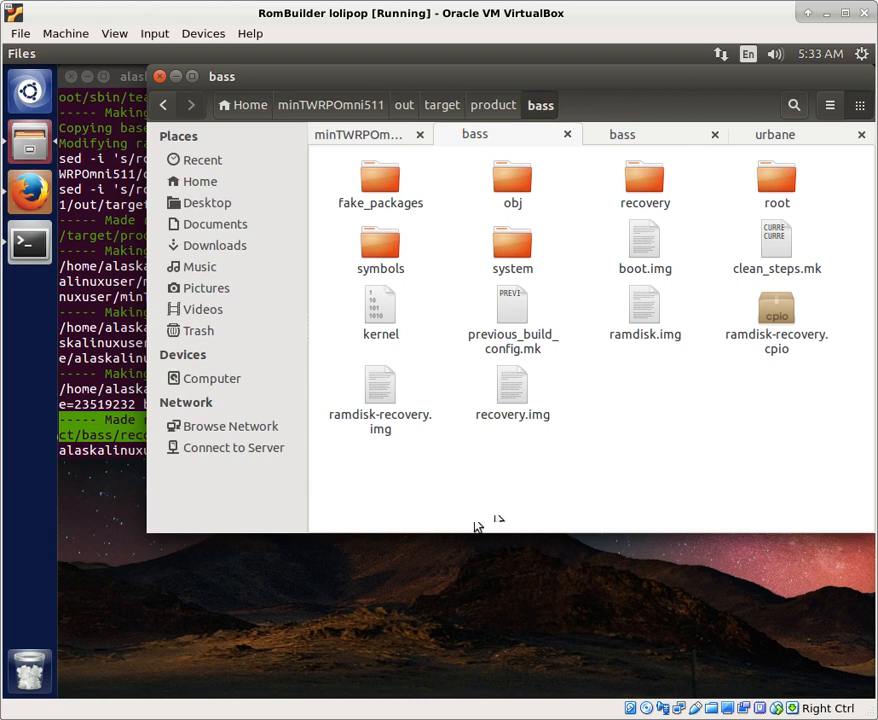
{"action": "mouse_move", "coordinate": [622, 458]}
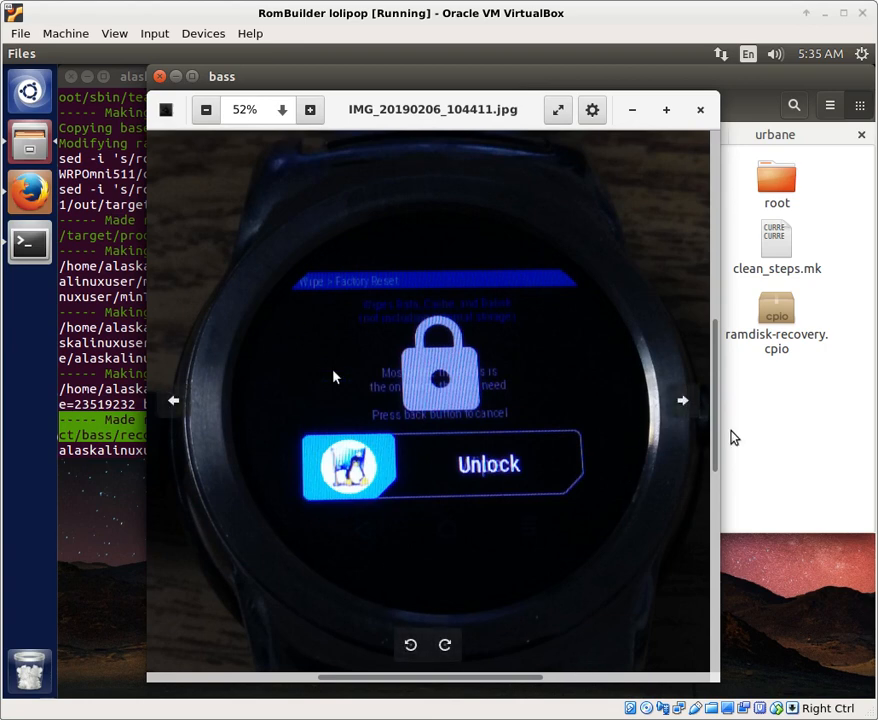
{"action": "mouse_move", "coordinate": [362, 508]}
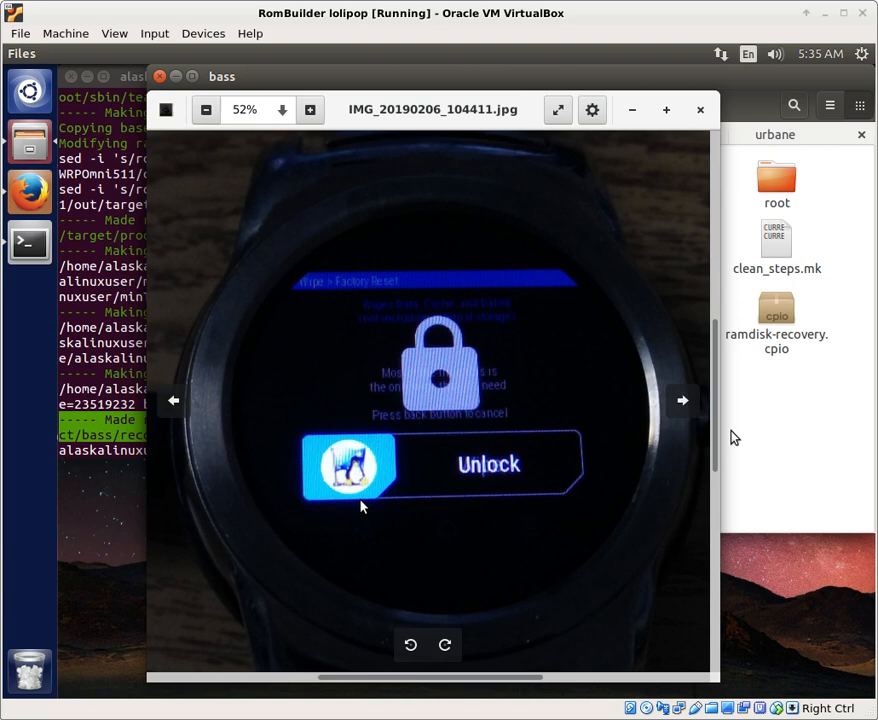
{"action": "mouse_move", "coordinate": [438, 524]}
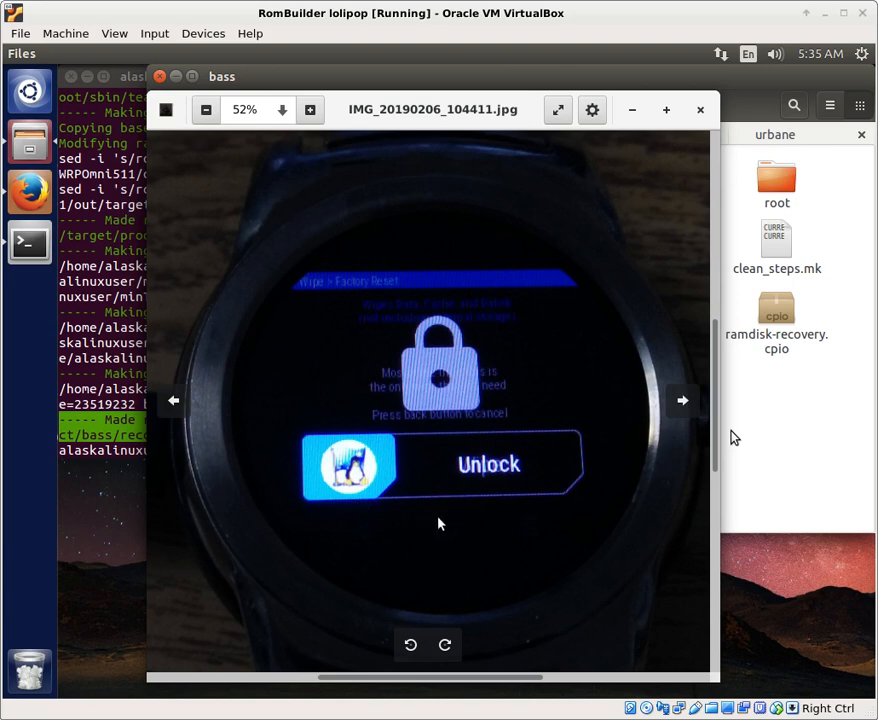
{"action": "mouse_move", "coordinate": [544, 192]}
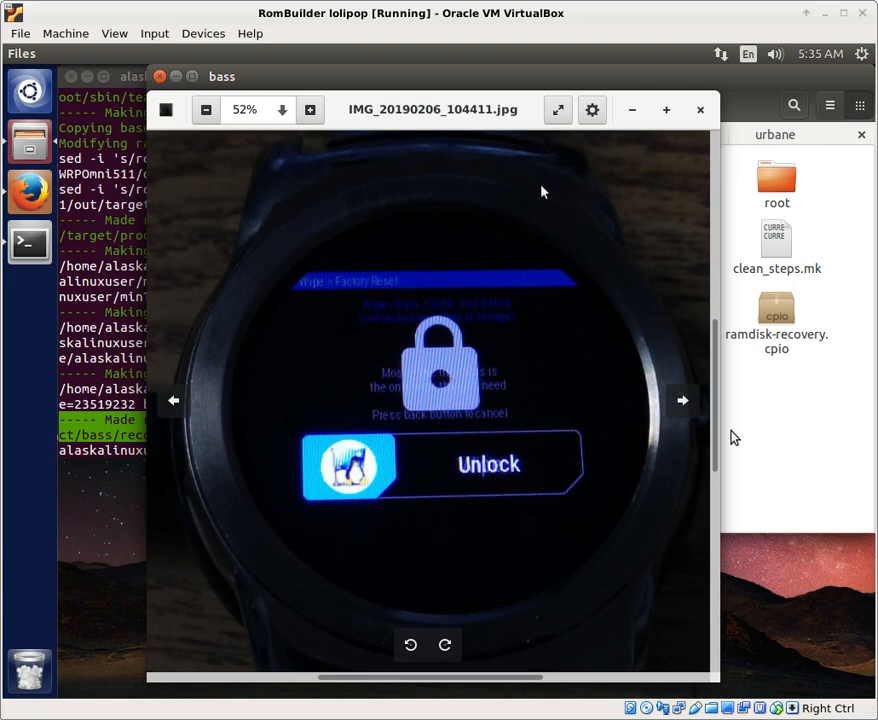
{"action": "mouse_move", "coordinate": [776, 400]}
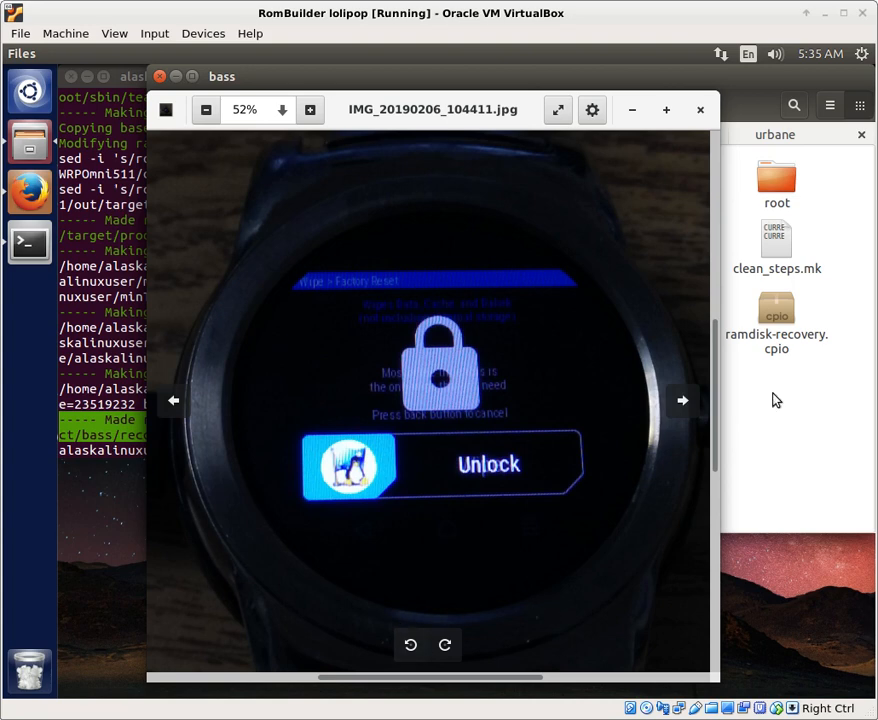
{"action": "mouse_move", "coordinate": [444, 516]}
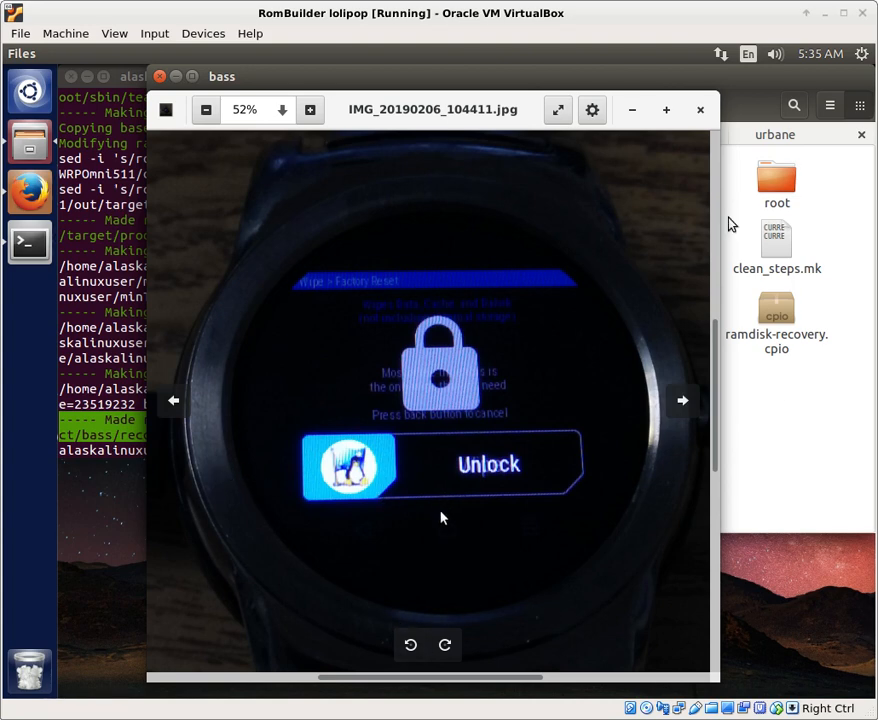
{"action": "mouse_move", "coordinate": [340, 490]}
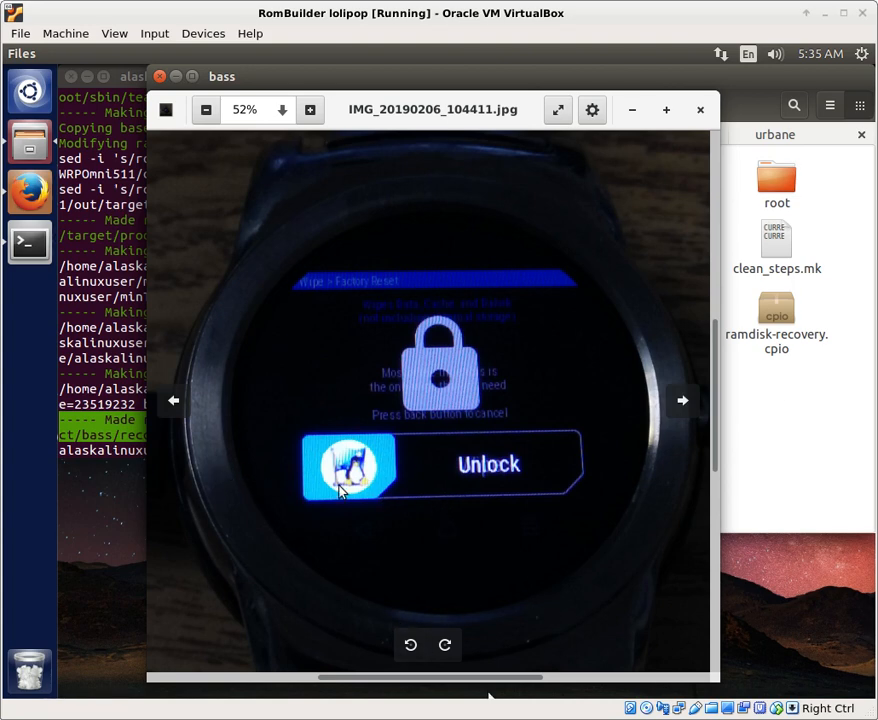
{"action": "mouse_move", "coordinate": [336, 516]}
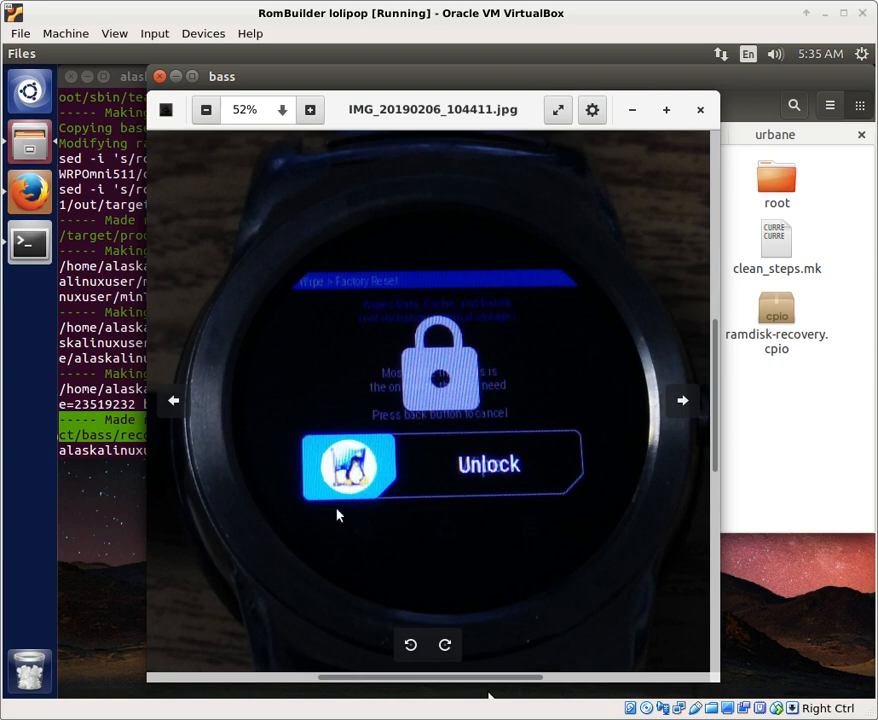
{"action": "mouse_move", "coordinate": [336, 490]}
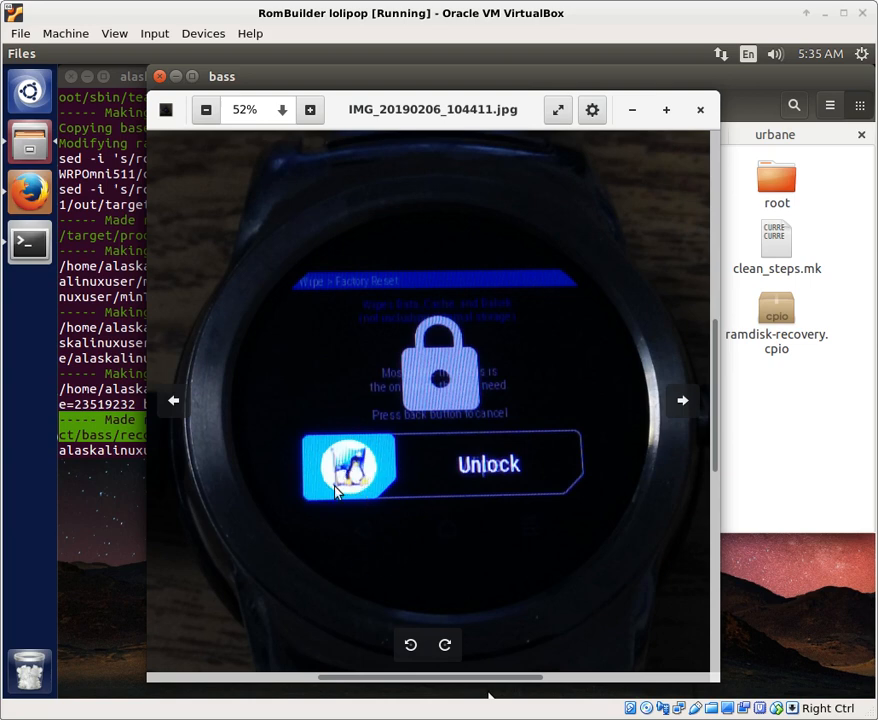
{"action": "mouse_move", "coordinate": [396, 516]}
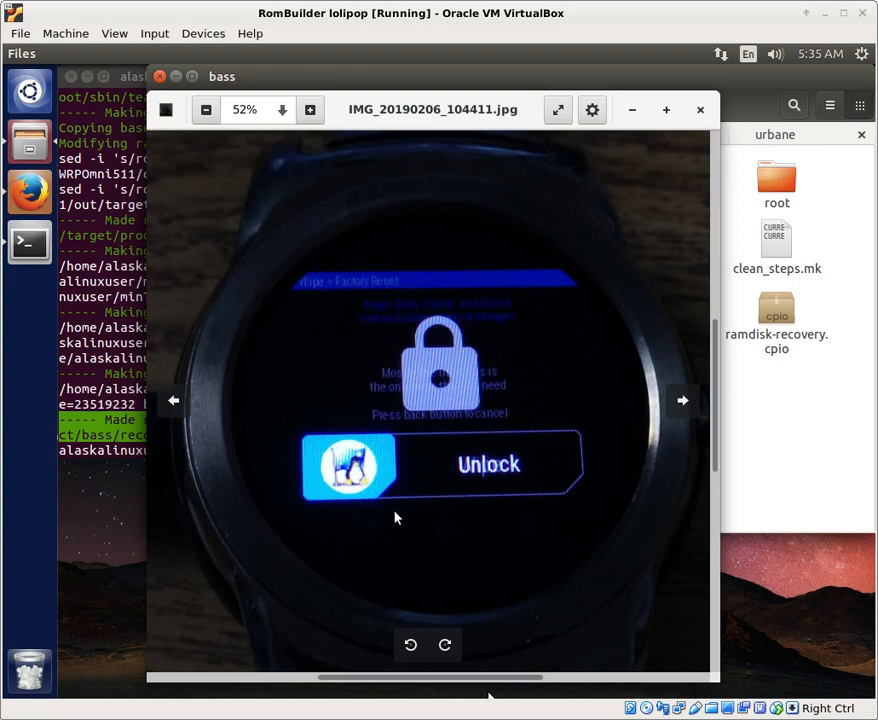
{"action": "mouse_move", "coordinate": [720, 320]}
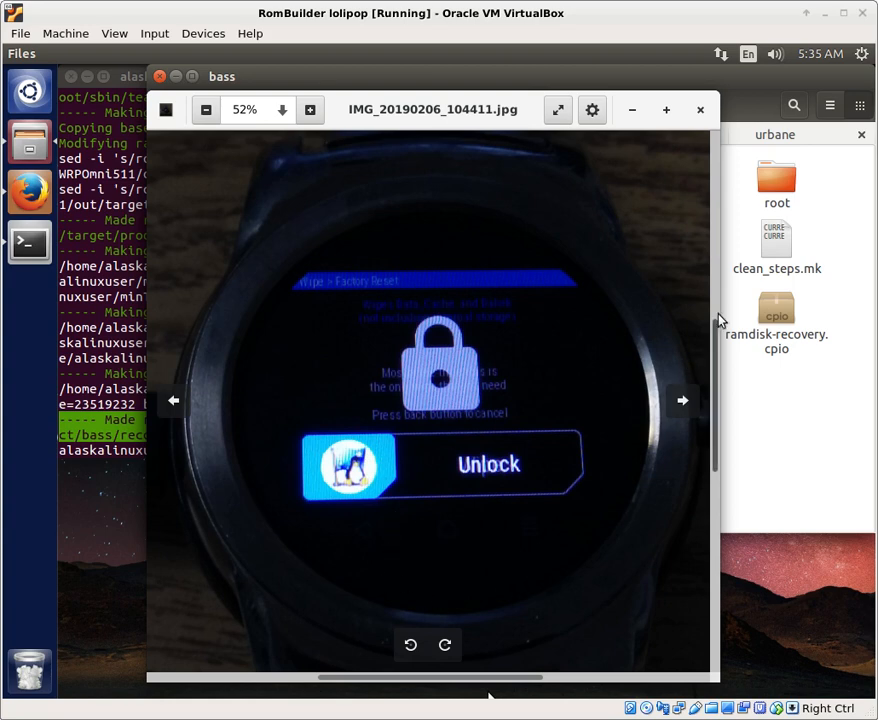